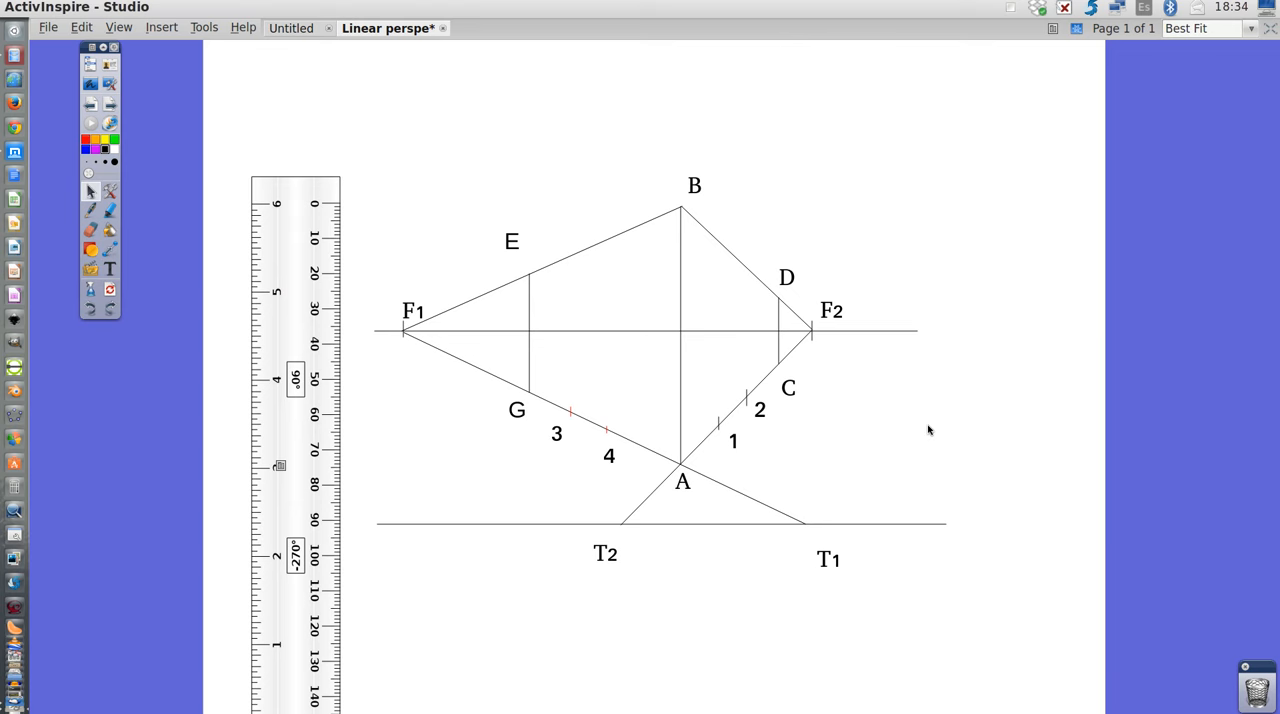
mouse_move(768, 388)
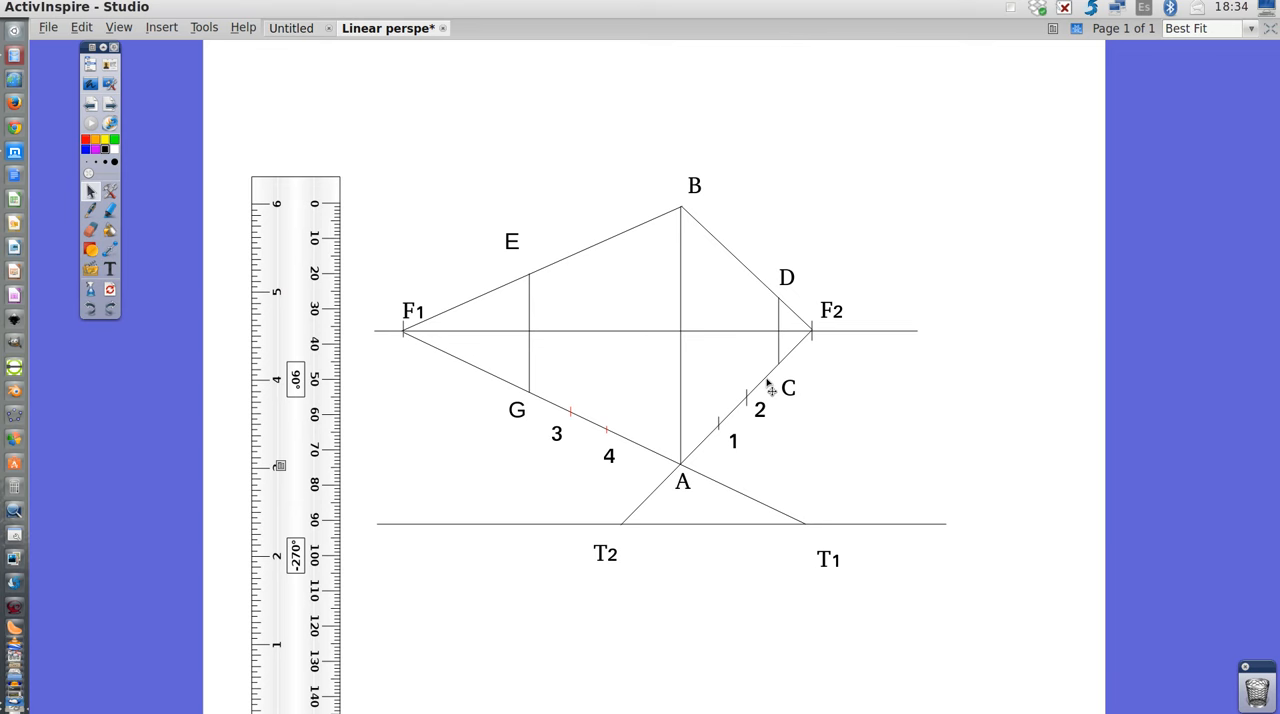
mouse_move(628, 440)
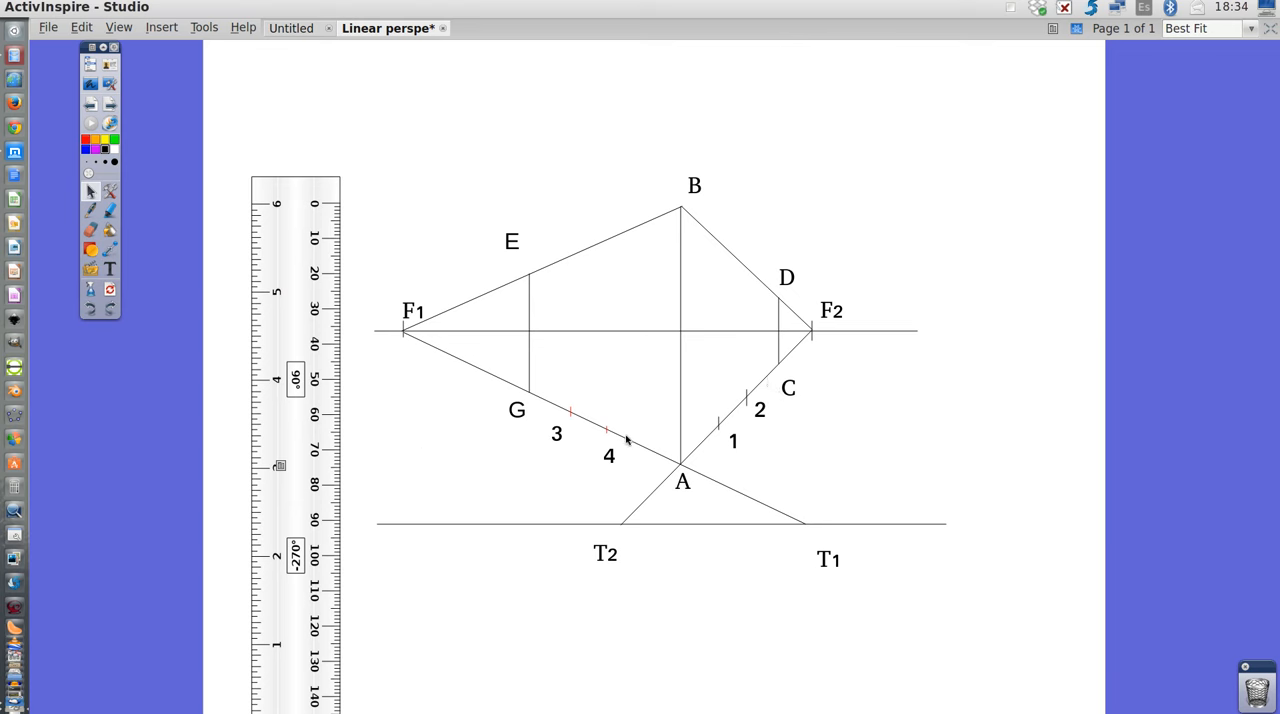
mouse_move(420, 290)
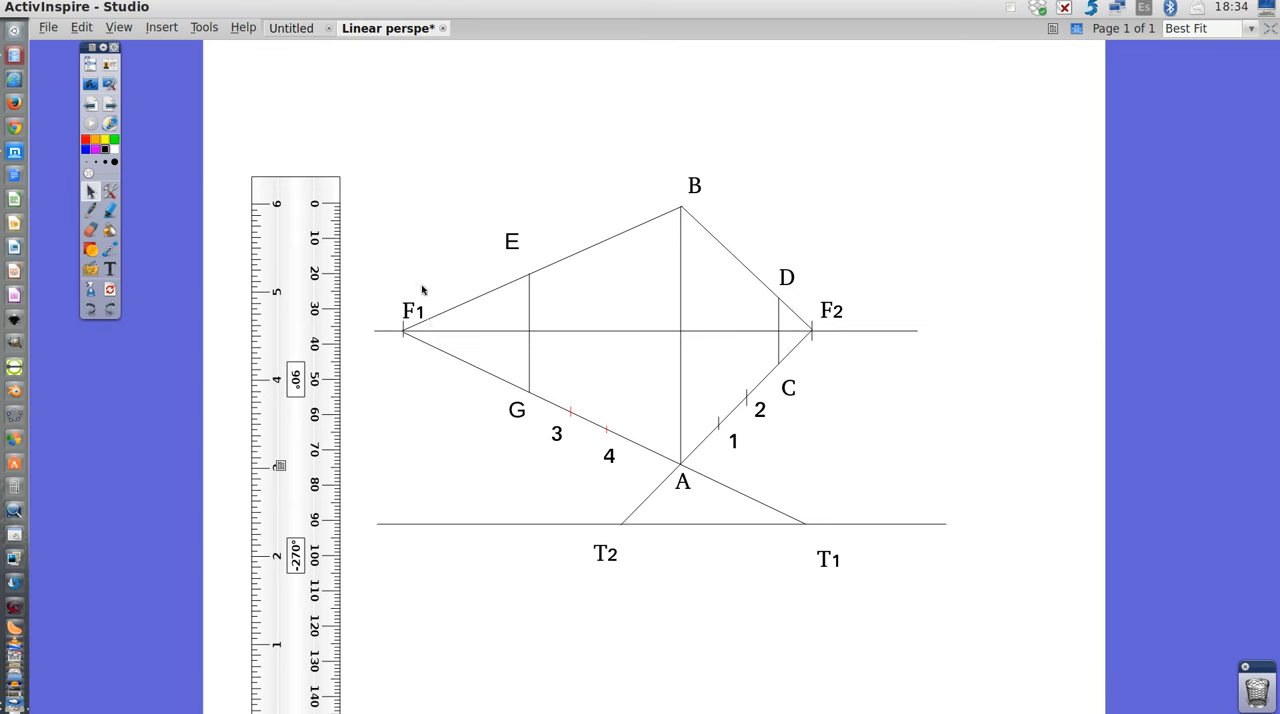
mouse_move(424, 328)
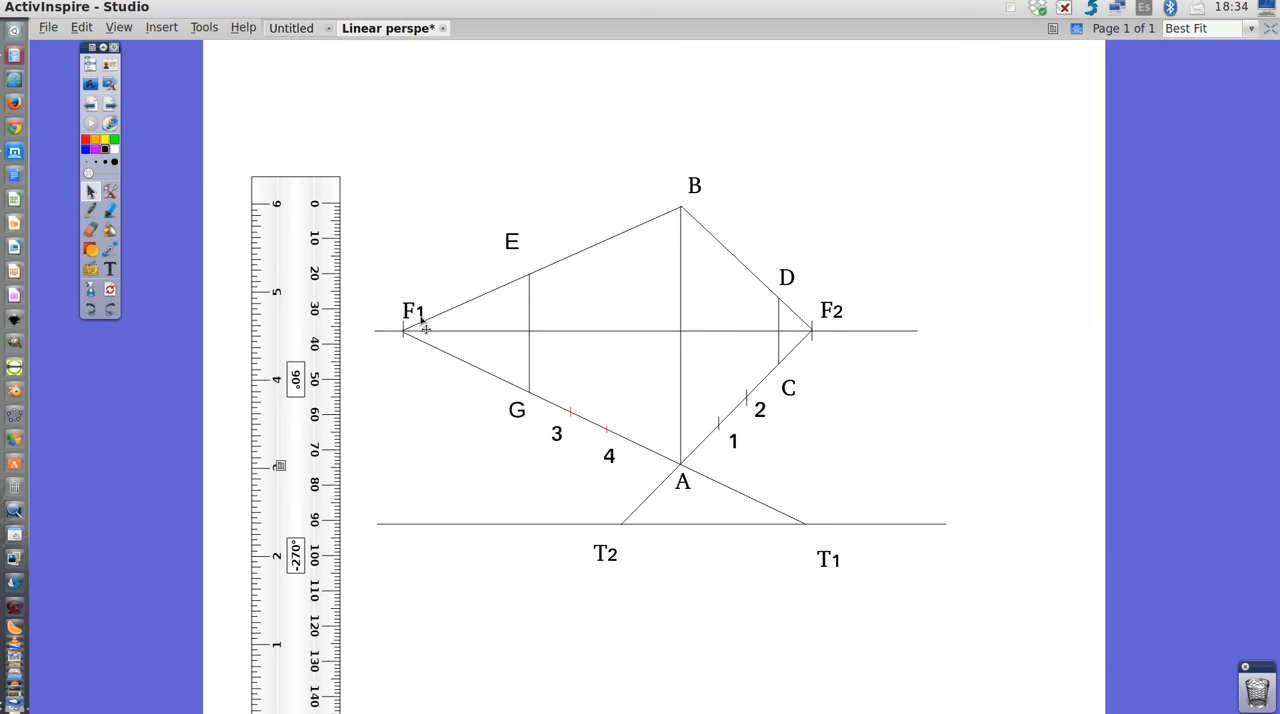
mouse_move(428, 328)
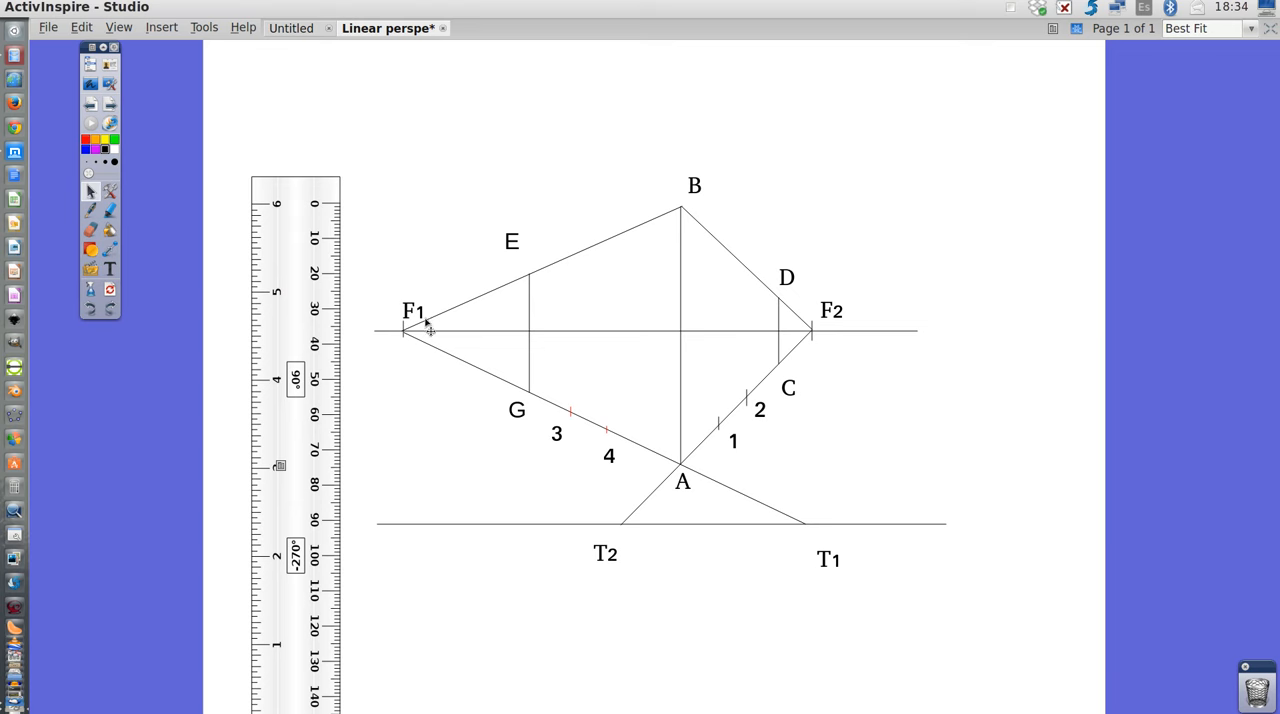
mouse_move(412, 352)
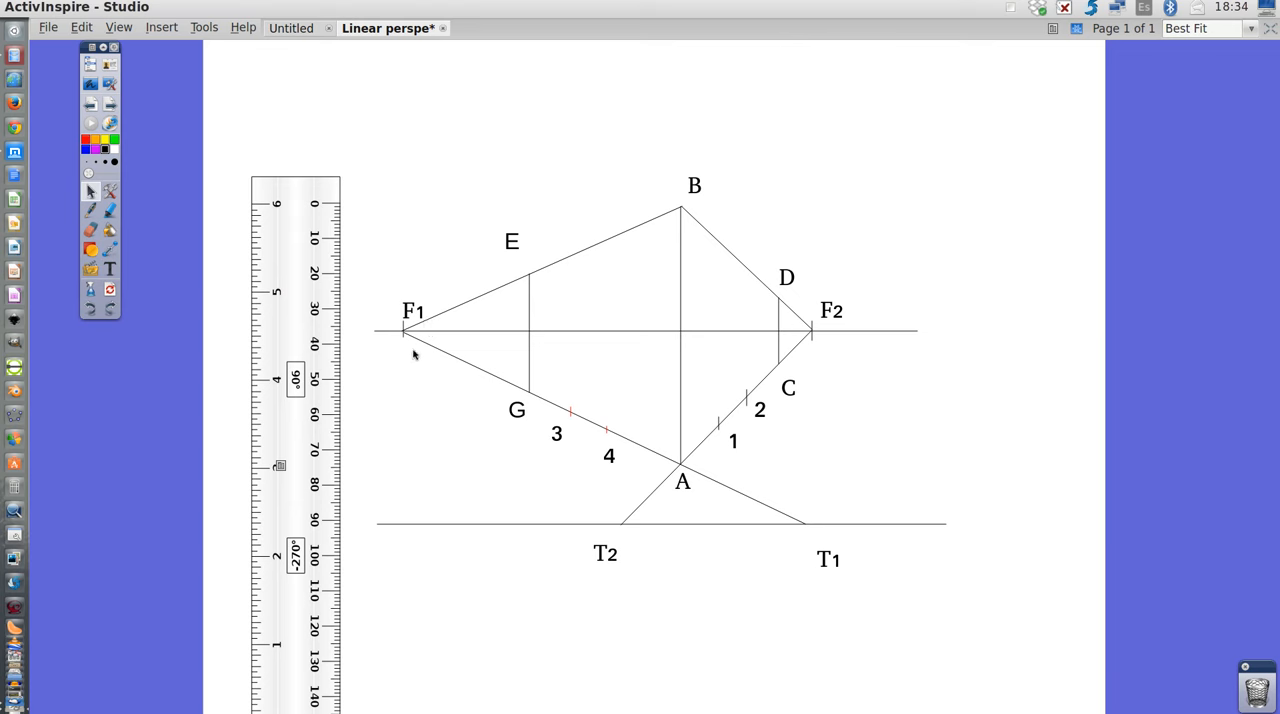
mouse_move(872, 336)
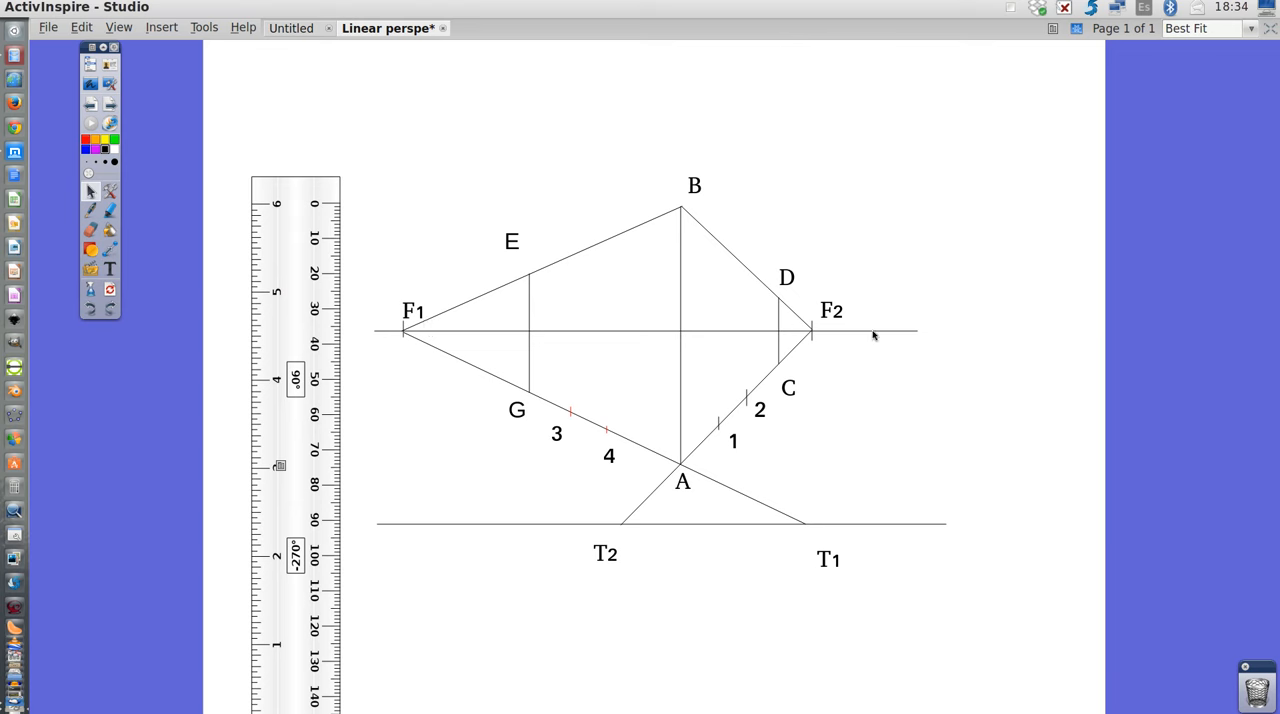
mouse_move(874, 340)
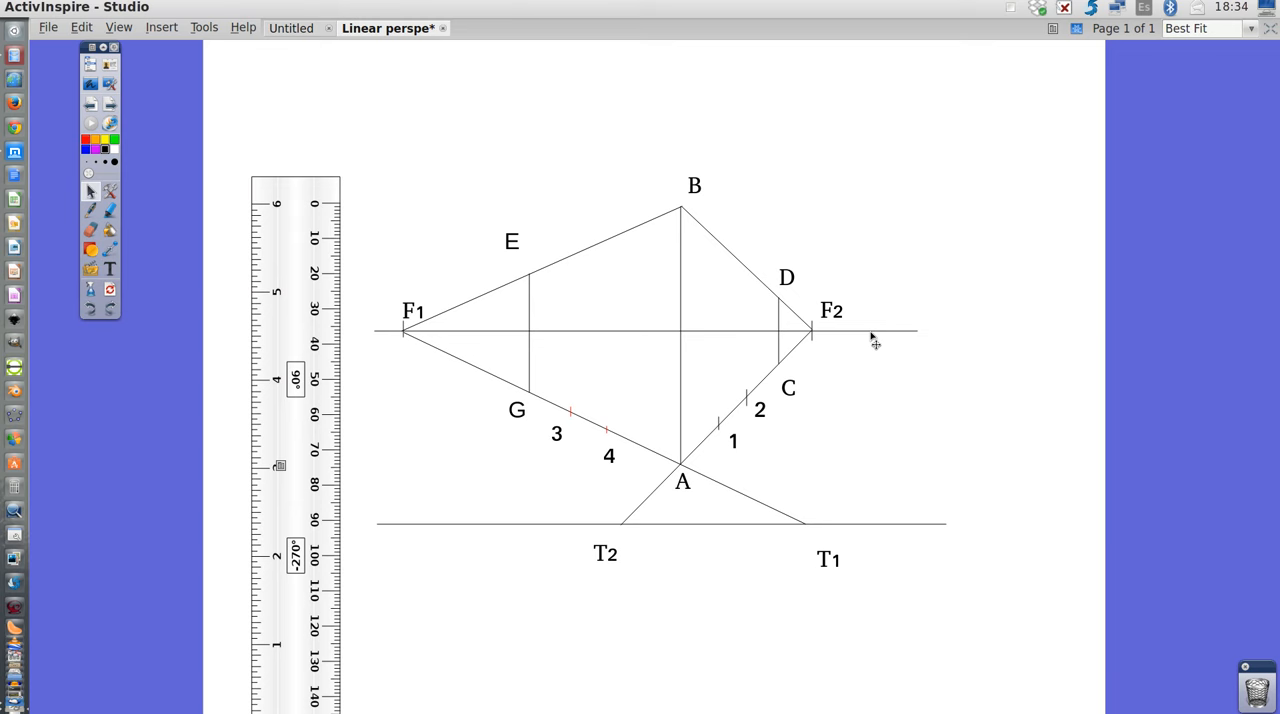
mouse_move(452, 532)
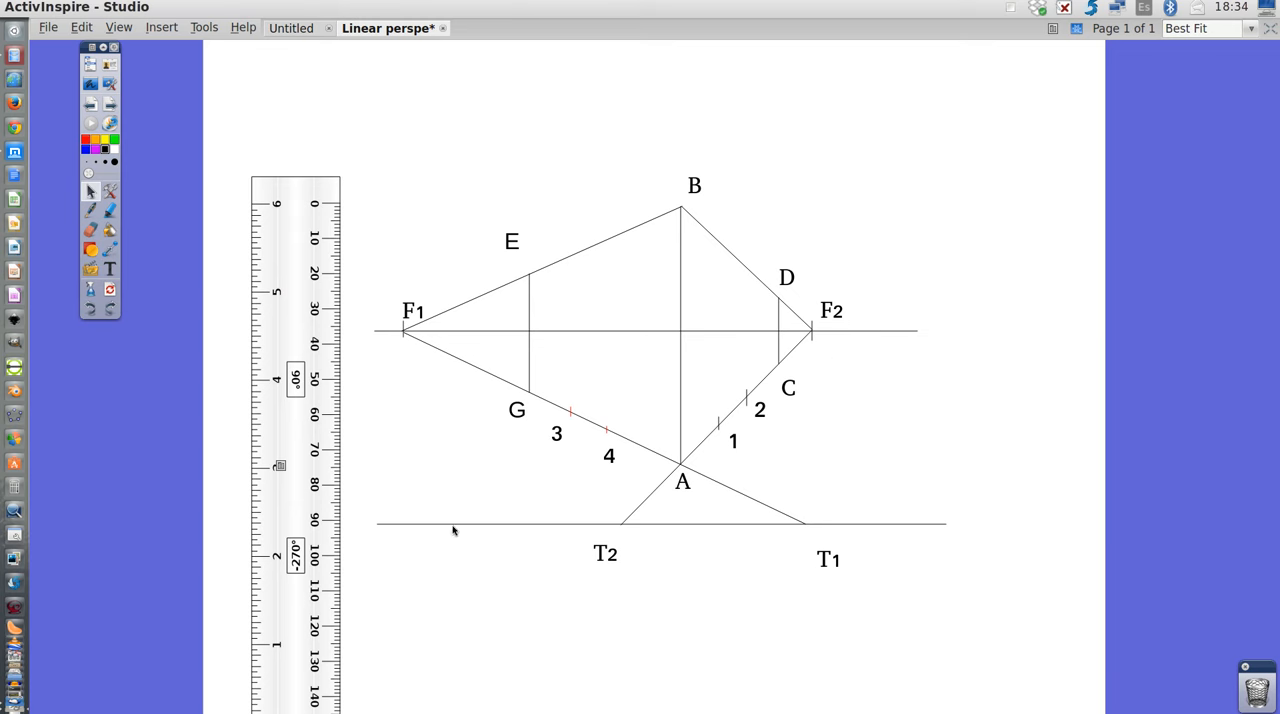
mouse_move(820, 560)
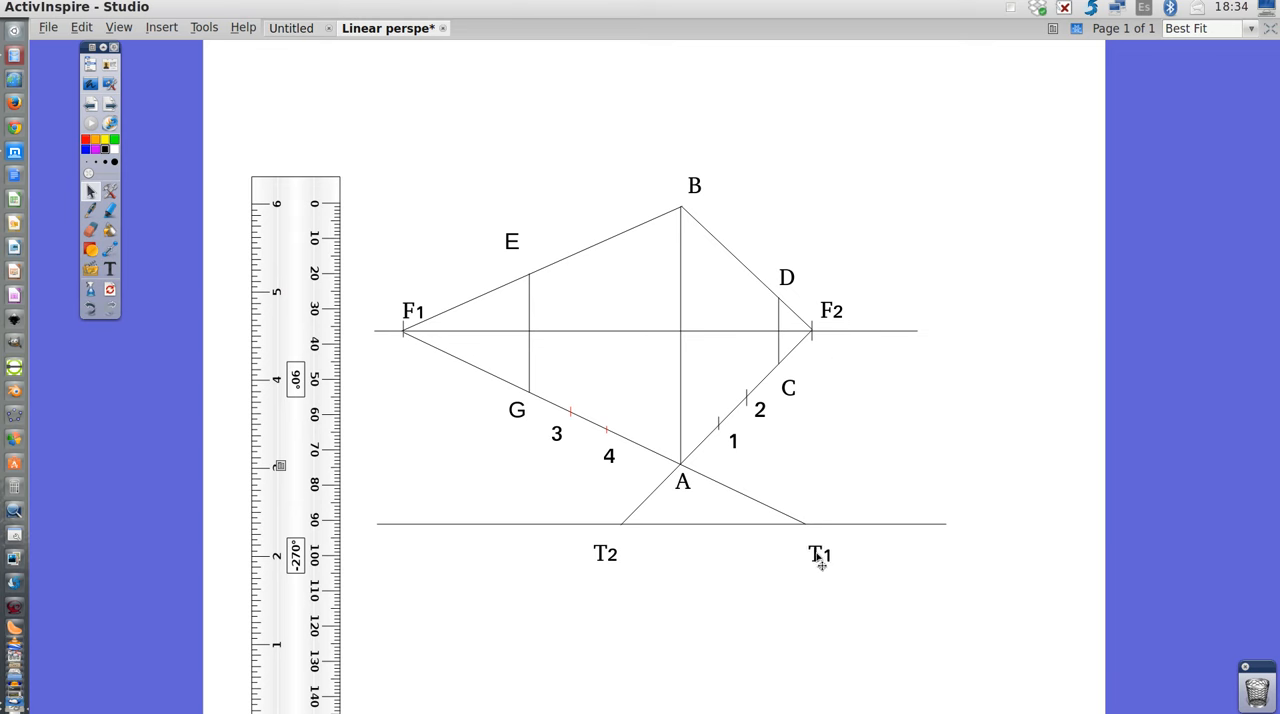
mouse_move(732, 550)
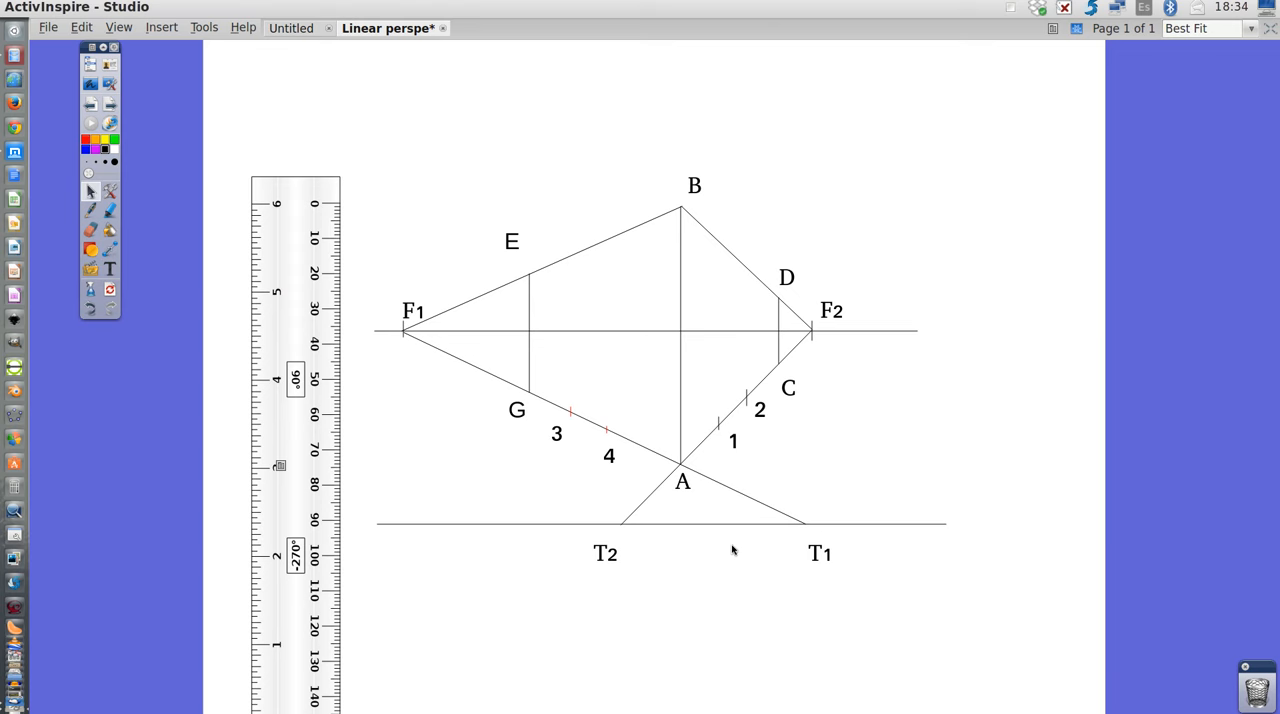
mouse_move(696, 484)
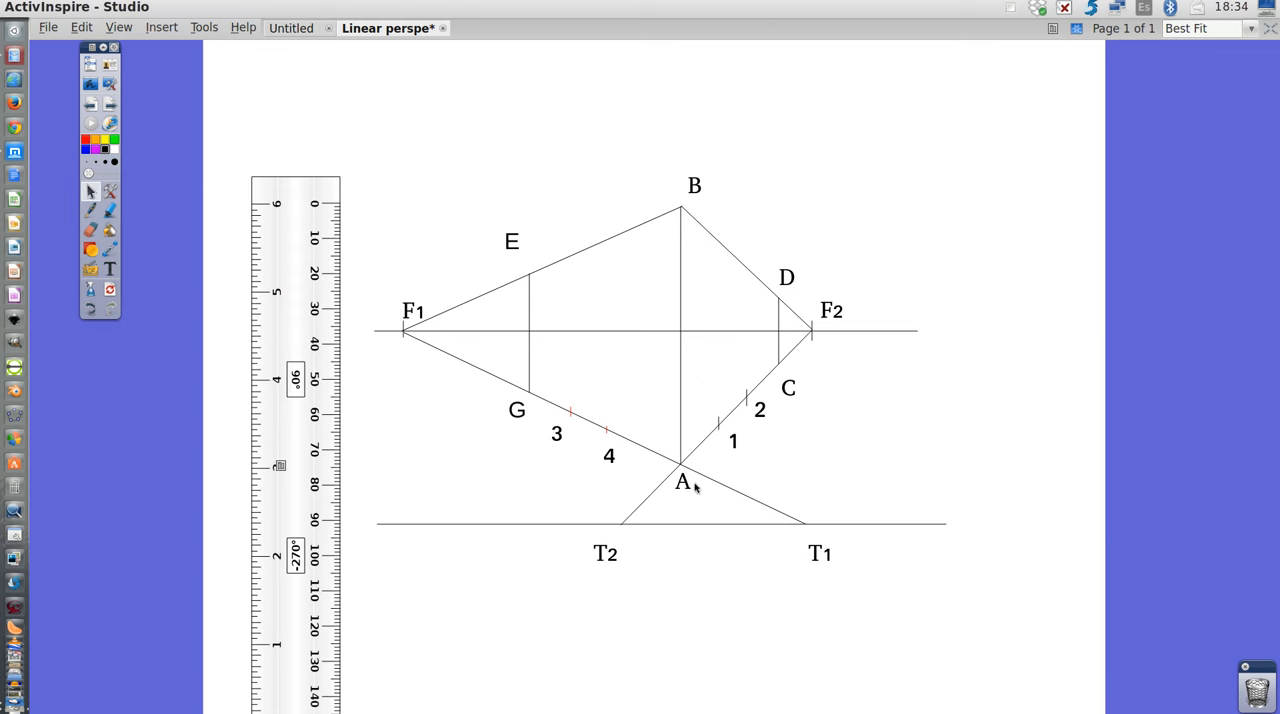
mouse_move(700, 476)
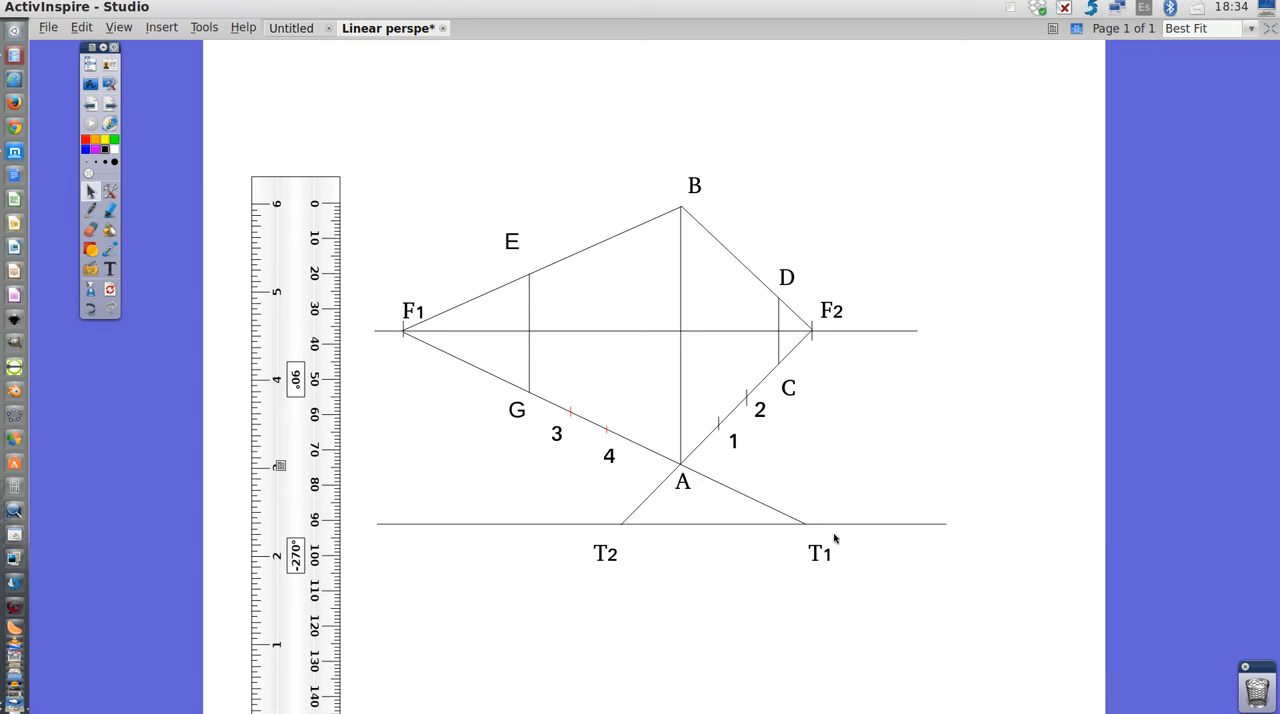
mouse_move(574, 540)
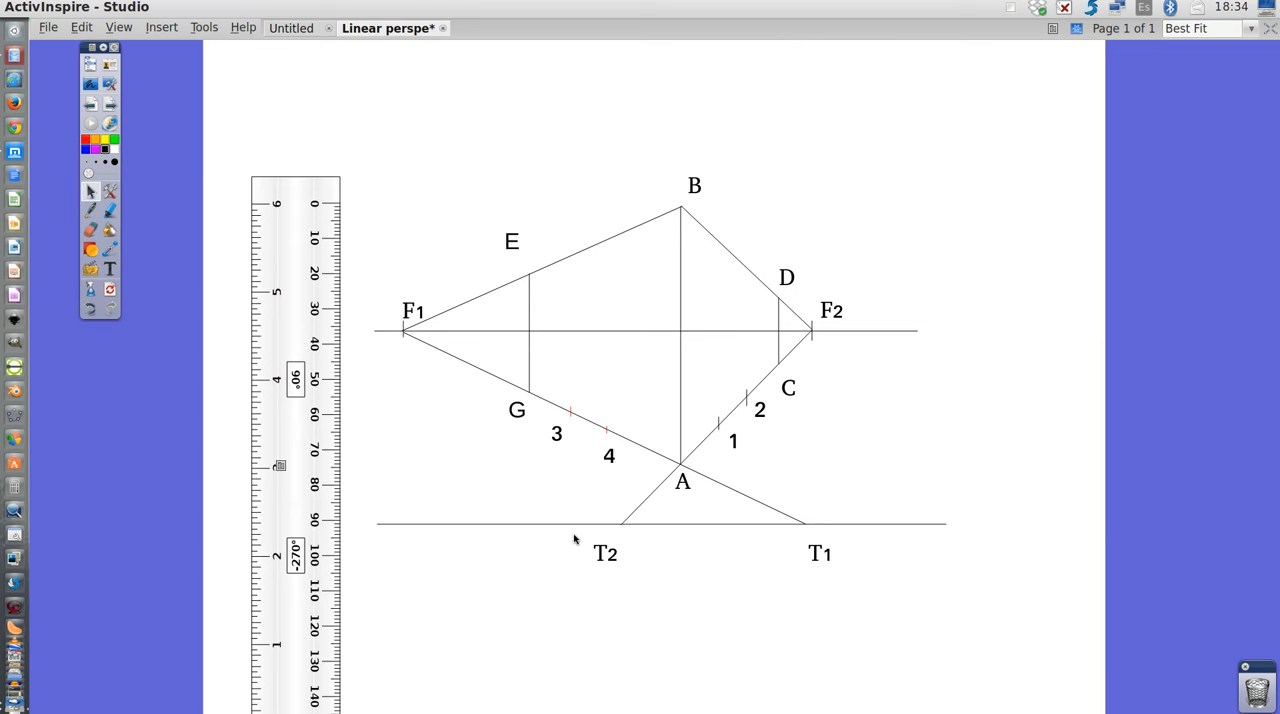
mouse_move(610, 570)
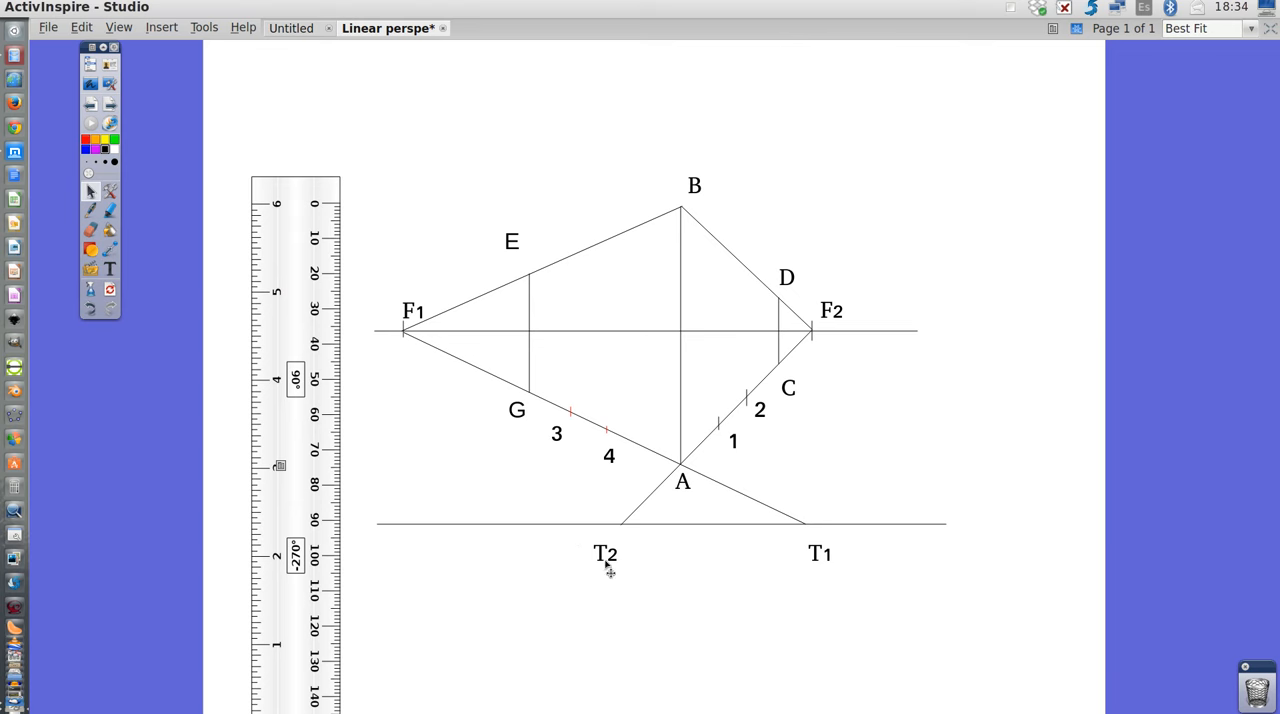
mouse_move(756, 442)
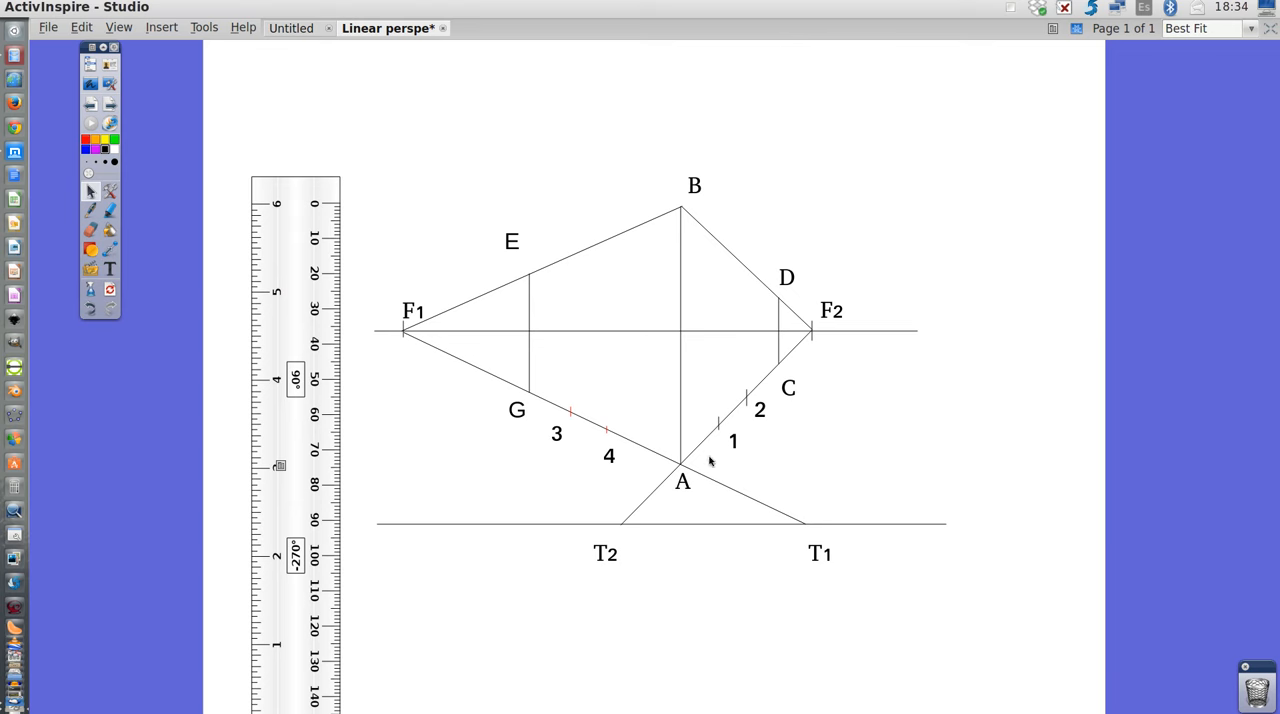
mouse_move(598, 472)
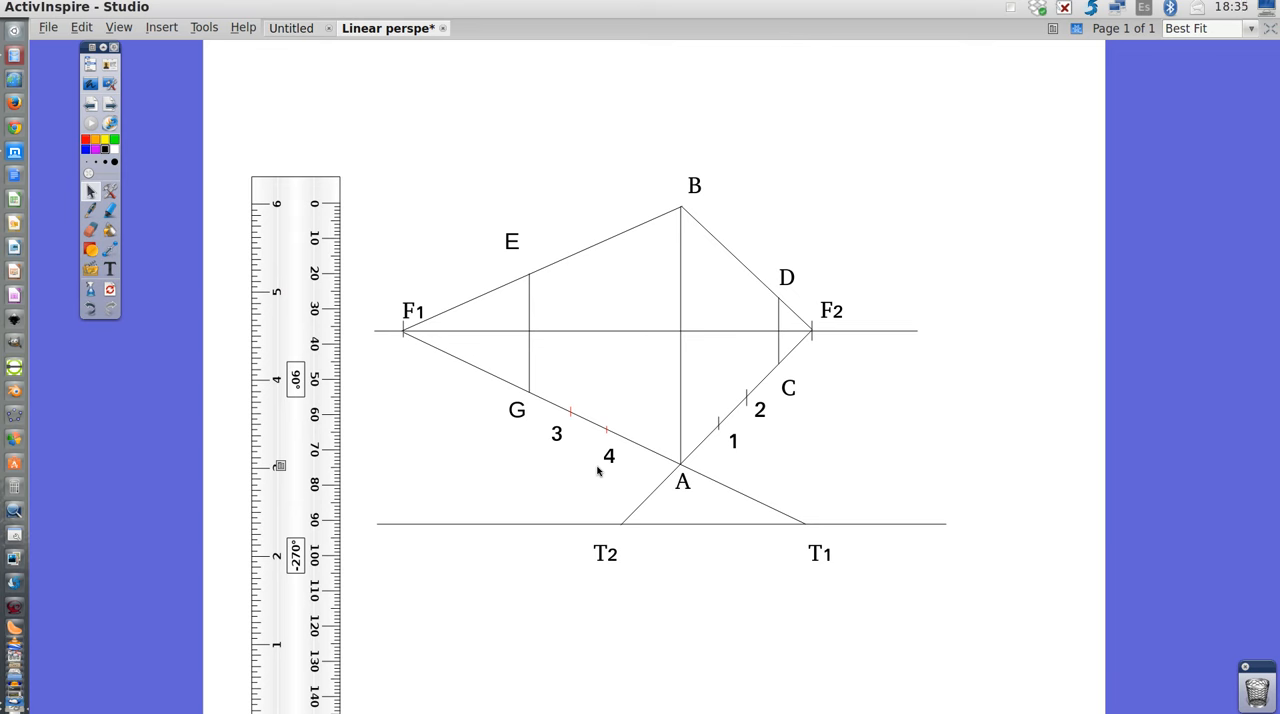
mouse_move(602, 388)
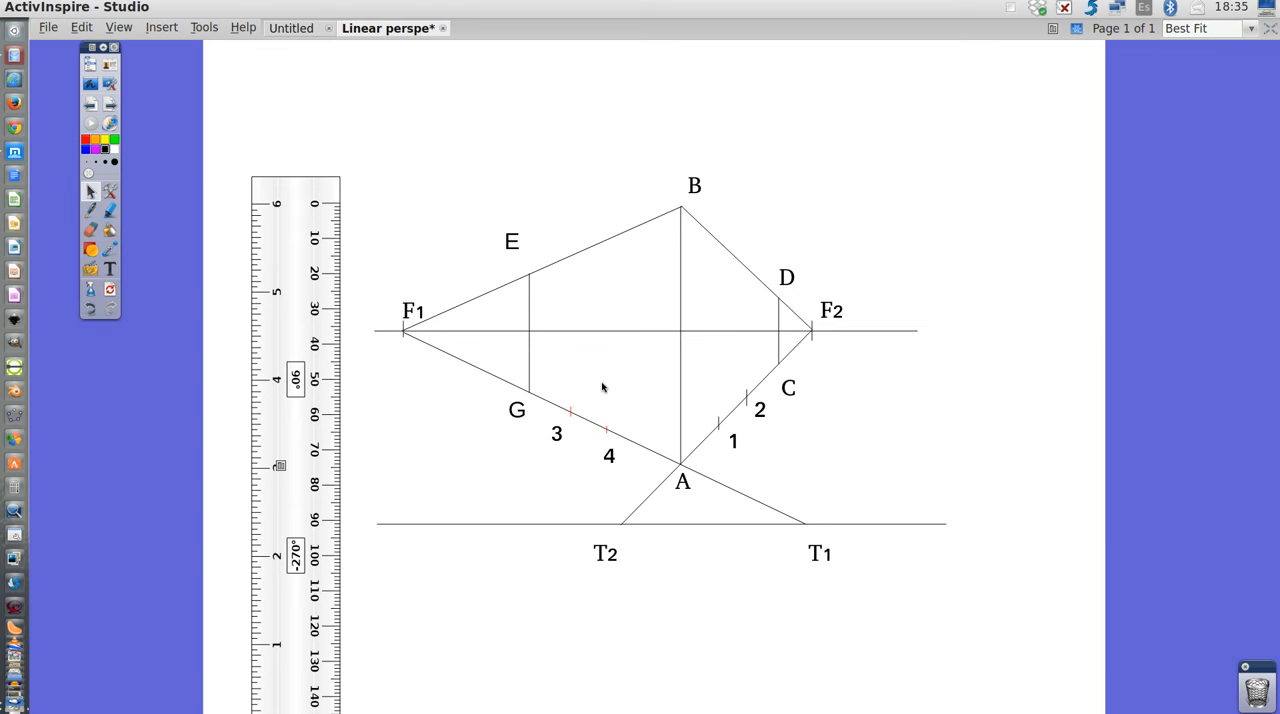
mouse_move(312, 350)
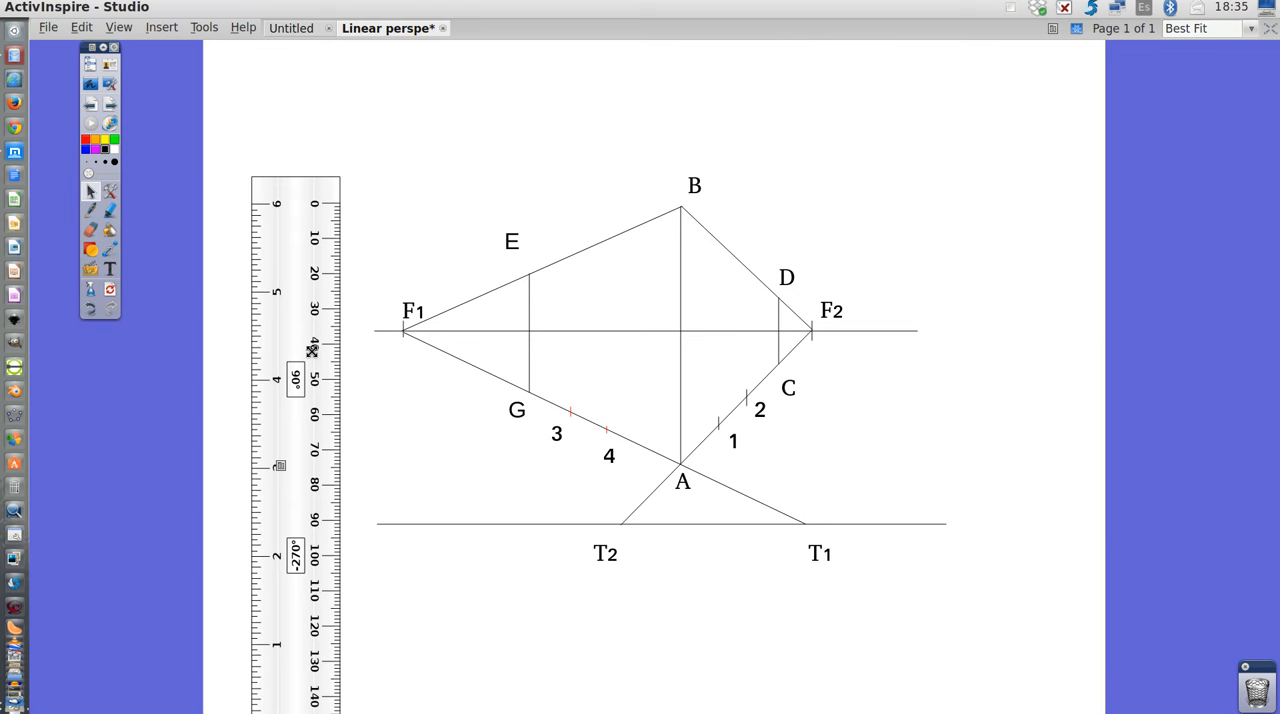
mouse_move(640, 592)
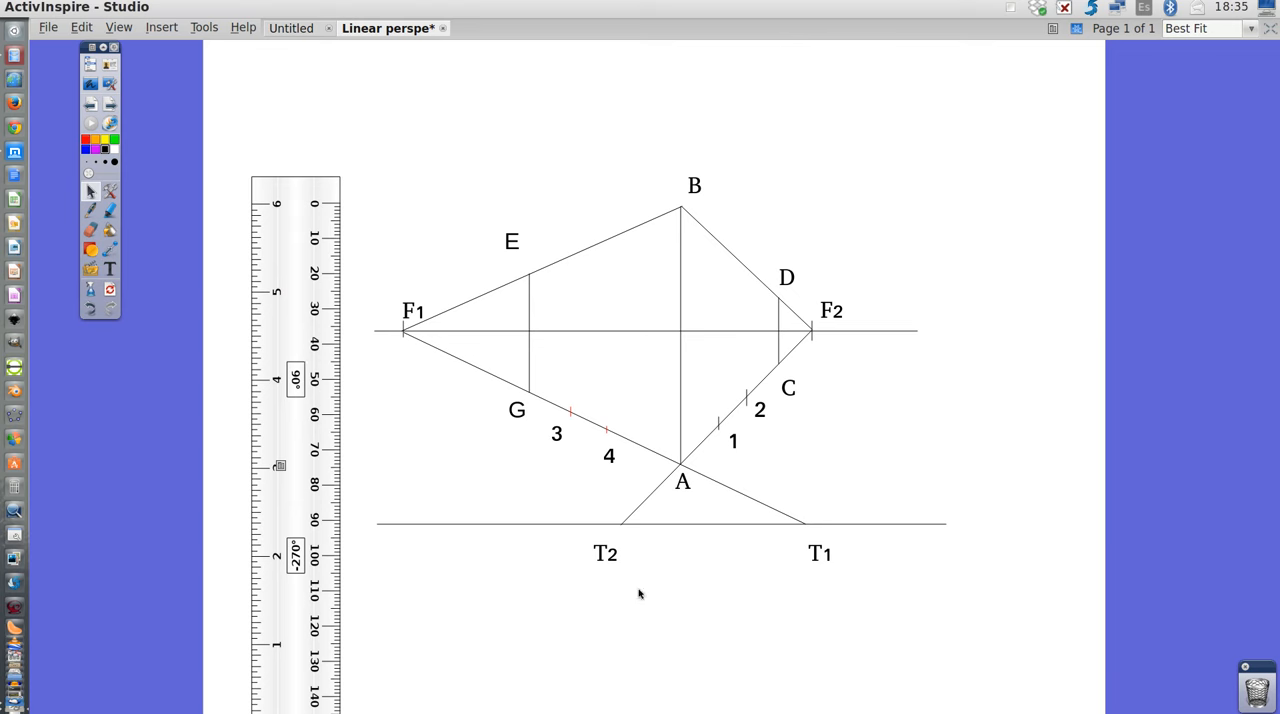
mouse_move(614, 510)
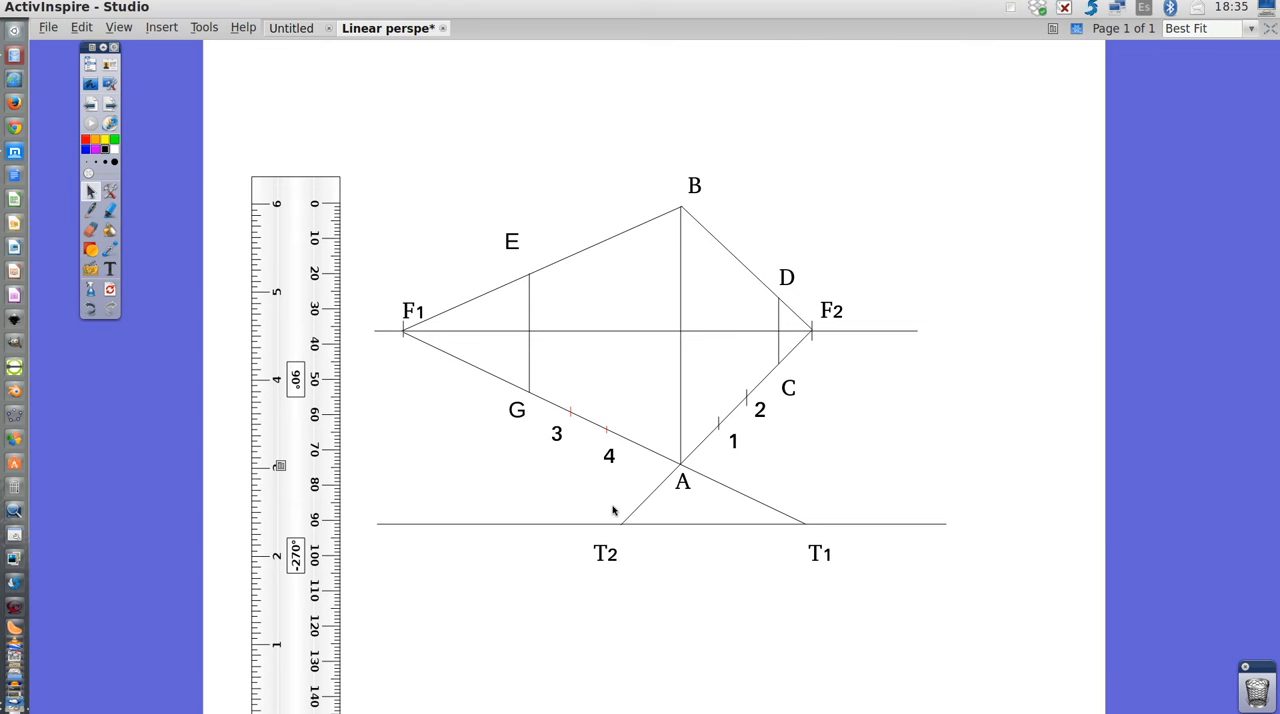
mouse_move(746, 418)
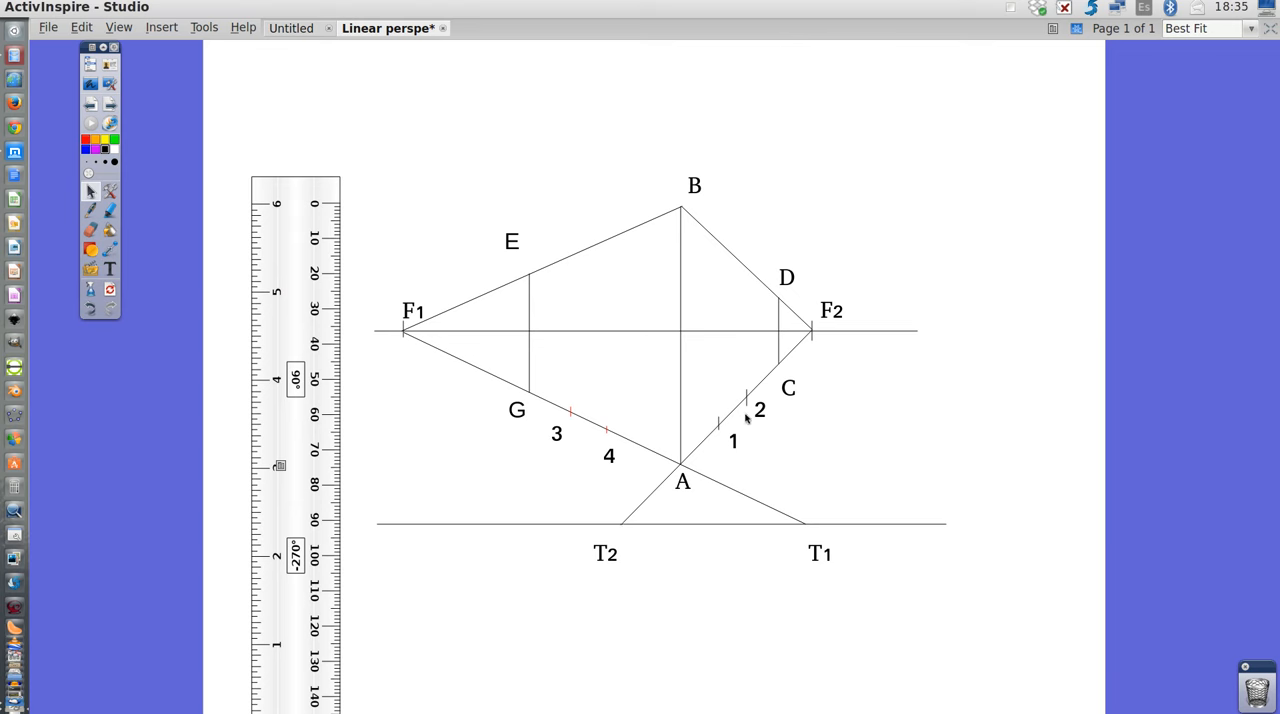
mouse_move(748, 416)
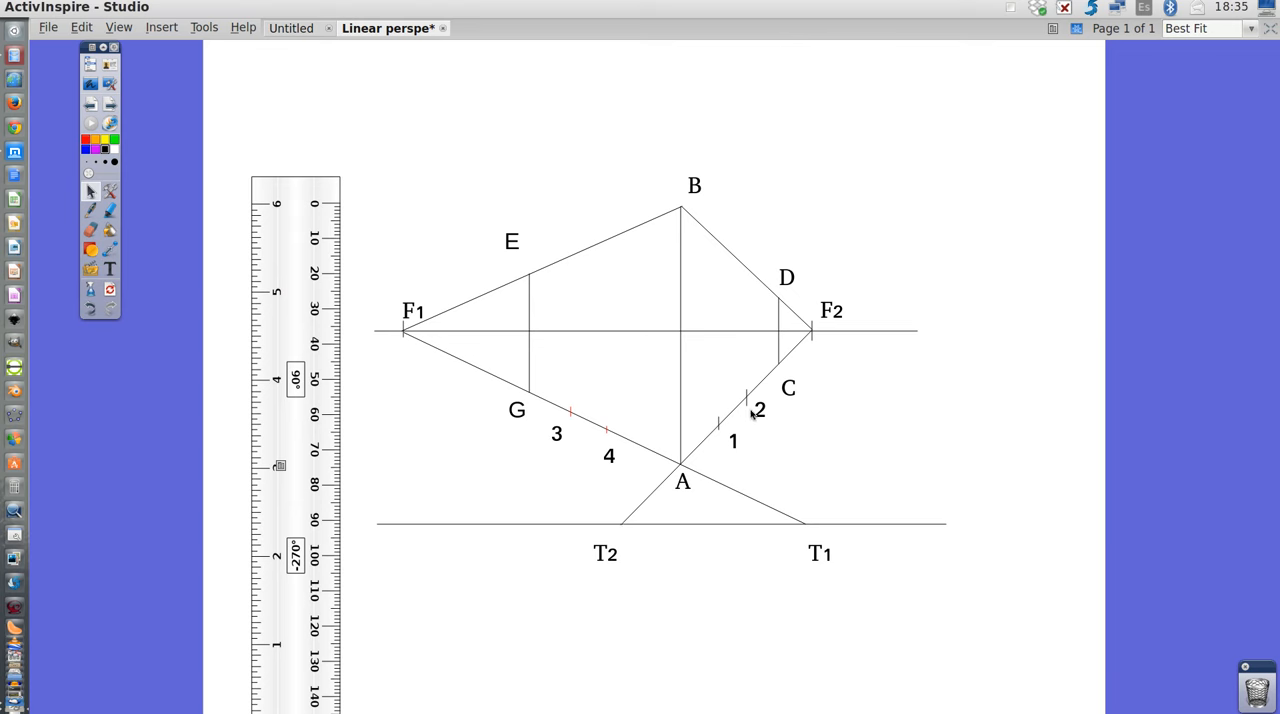
mouse_move(68, 252)
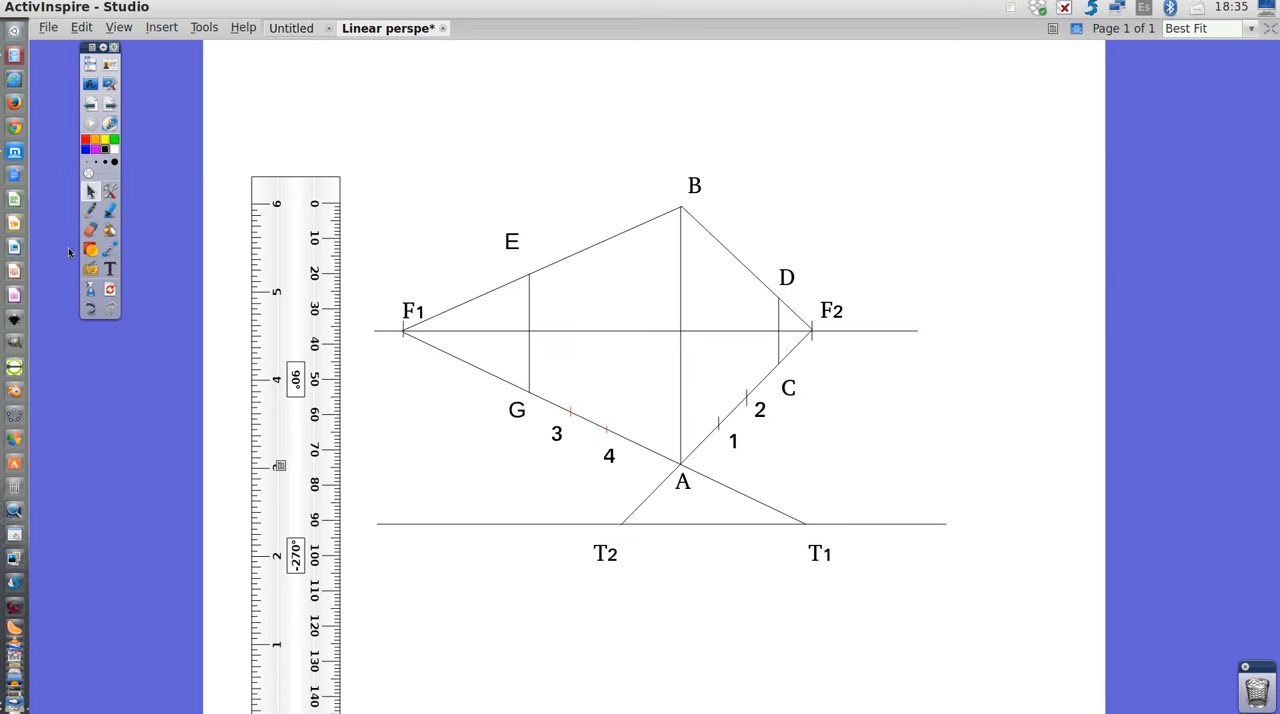
mouse_move(104, 160)
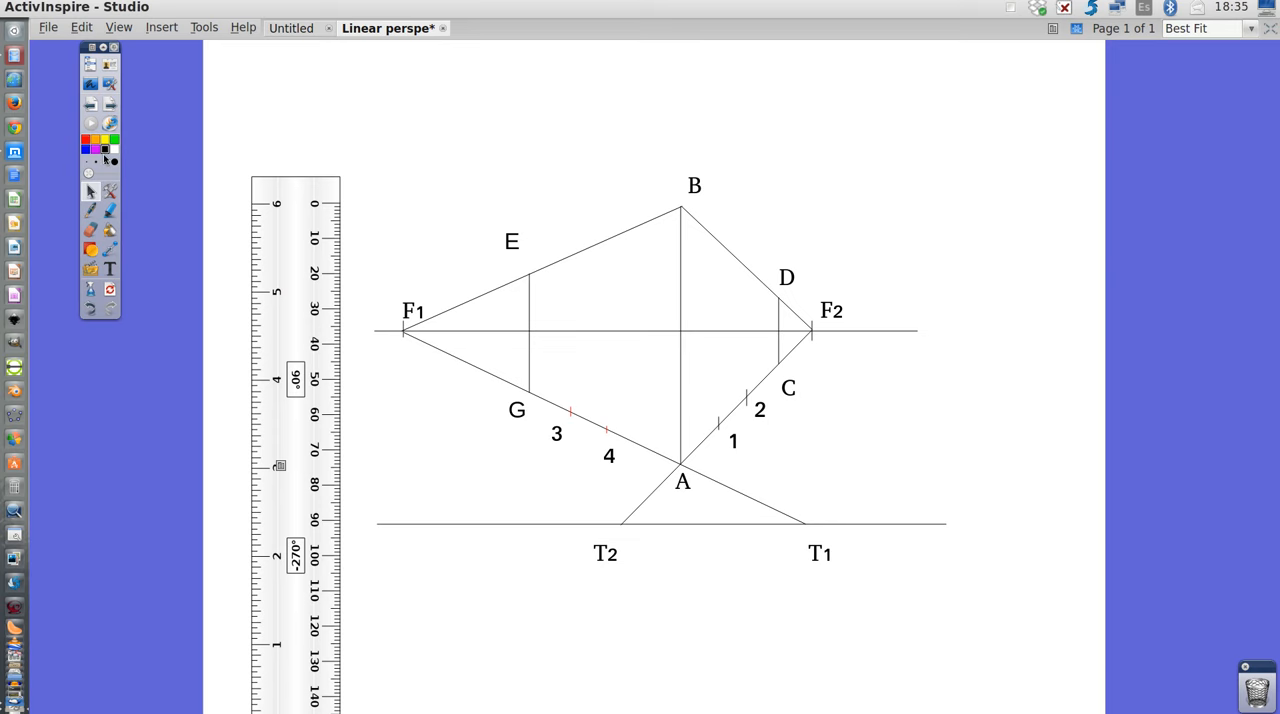
mouse_move(90, 248)
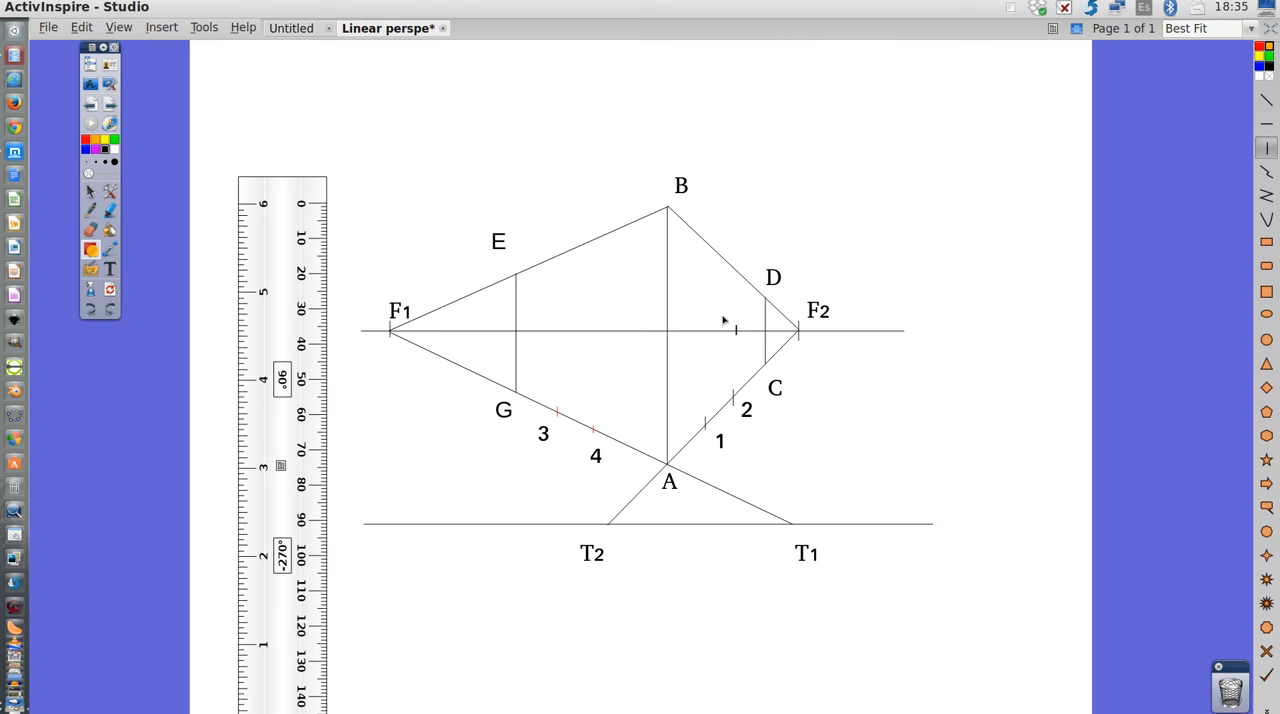
mouse_move(414, 542)
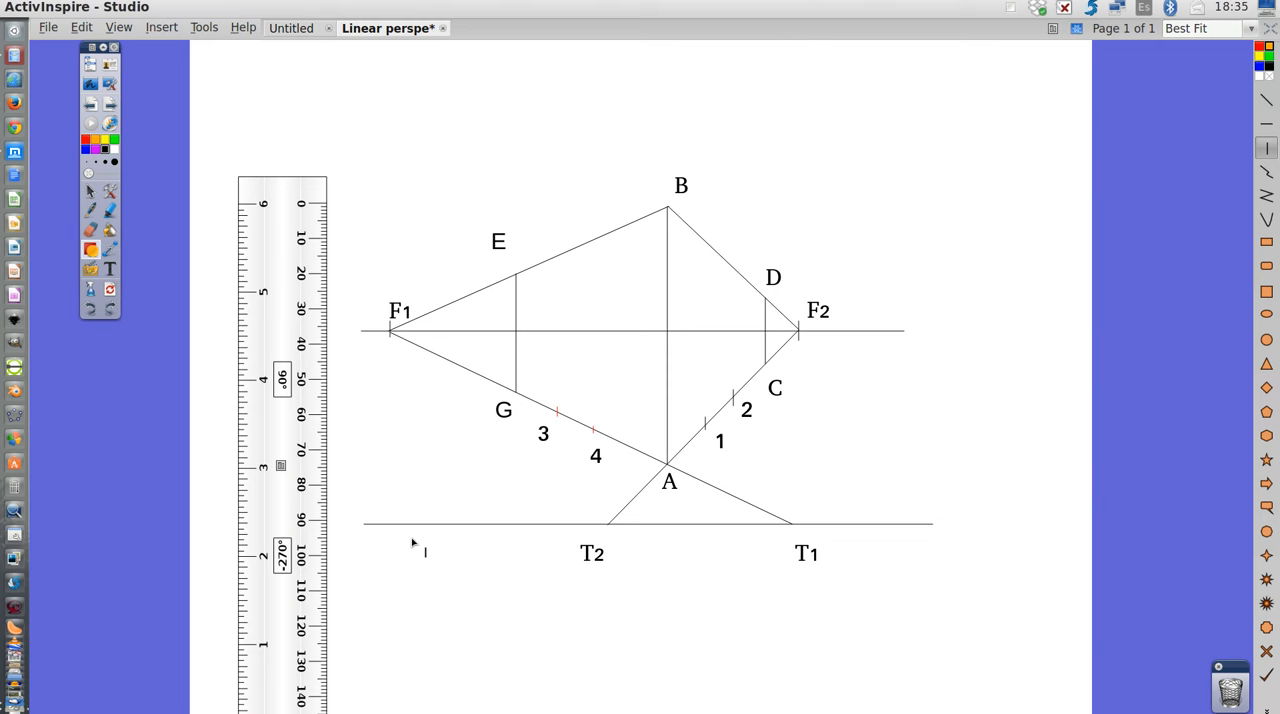
mouse_move(832, 532)
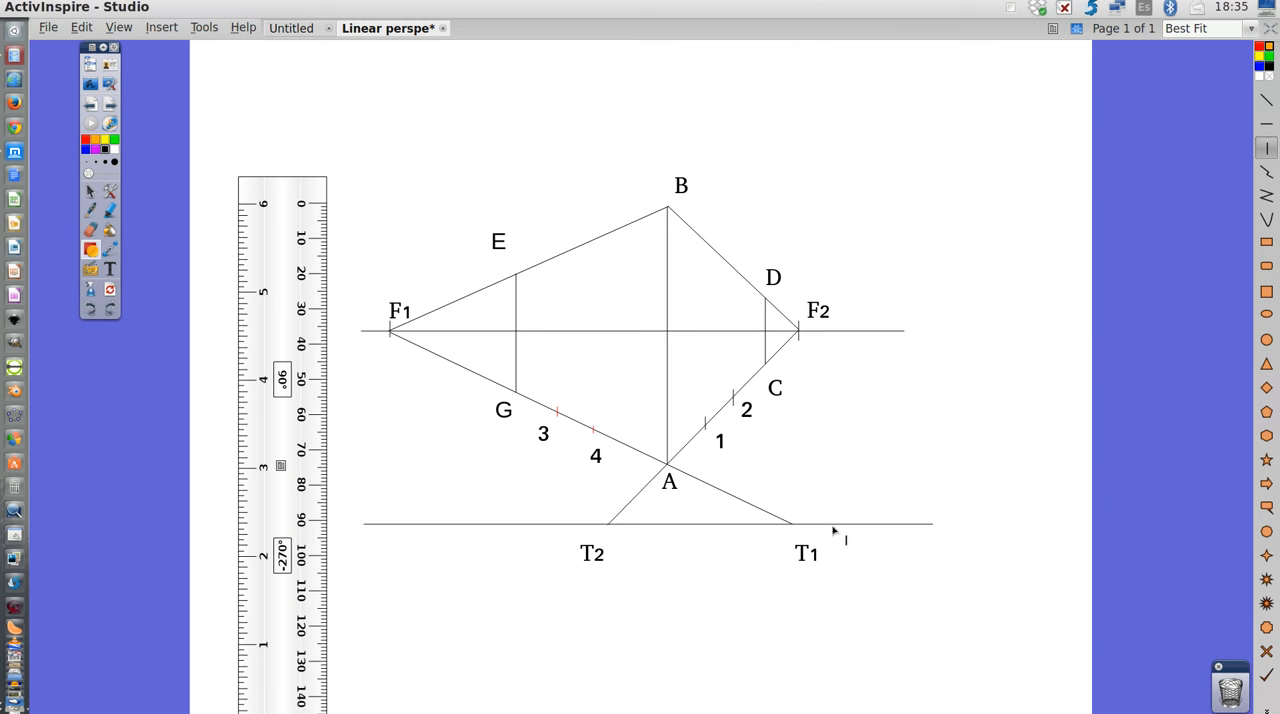
mouse_move(588, 534)
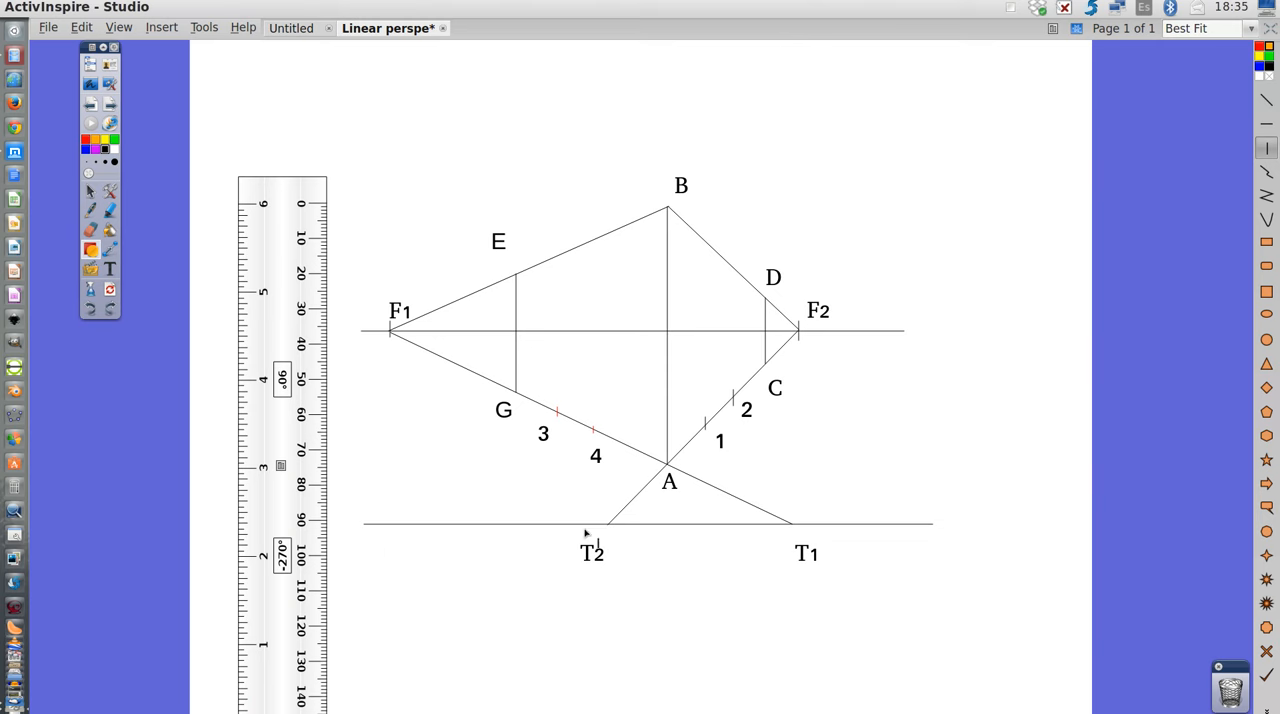
mouse_move(610, 528)
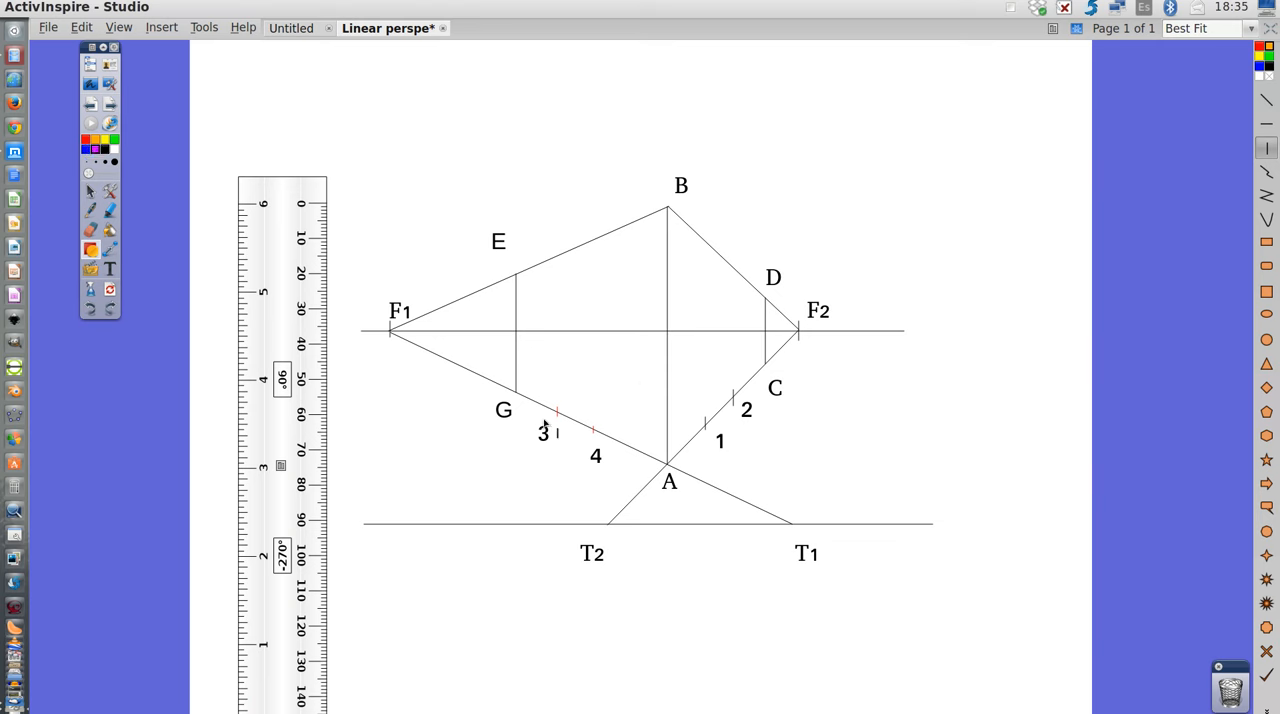
mouse_move(610, 528)
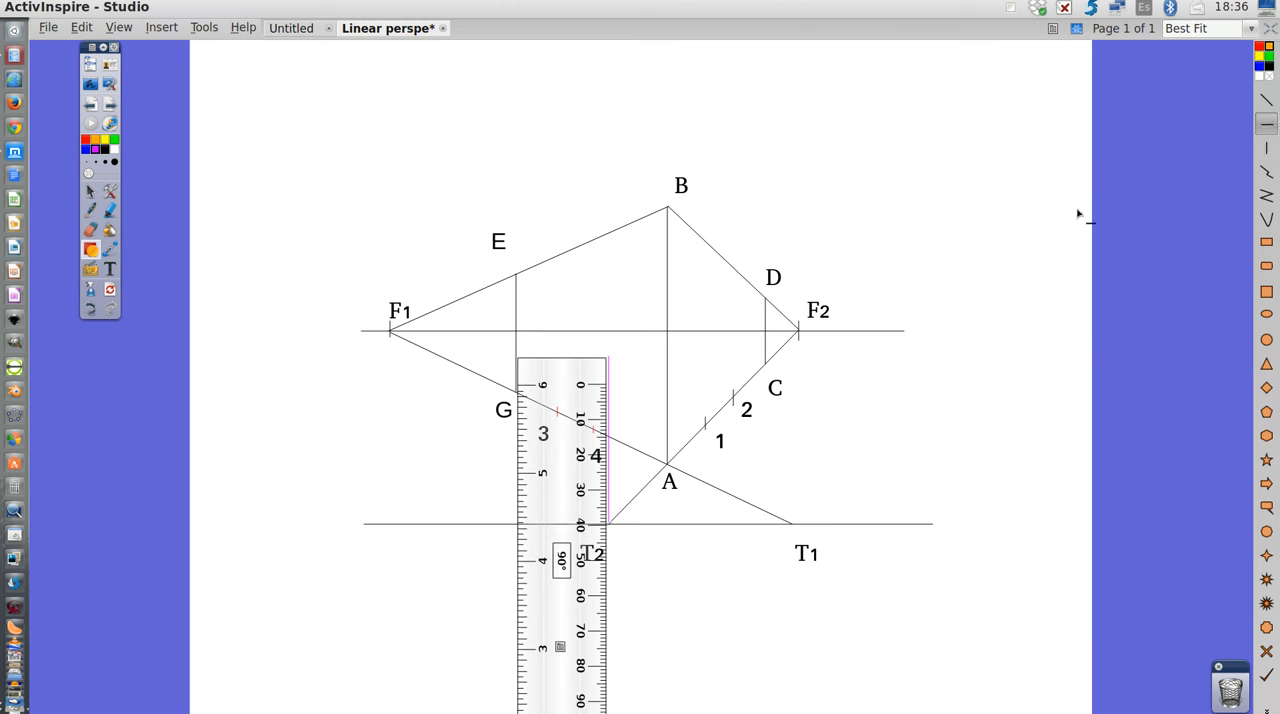
mouse_move(612, 390)
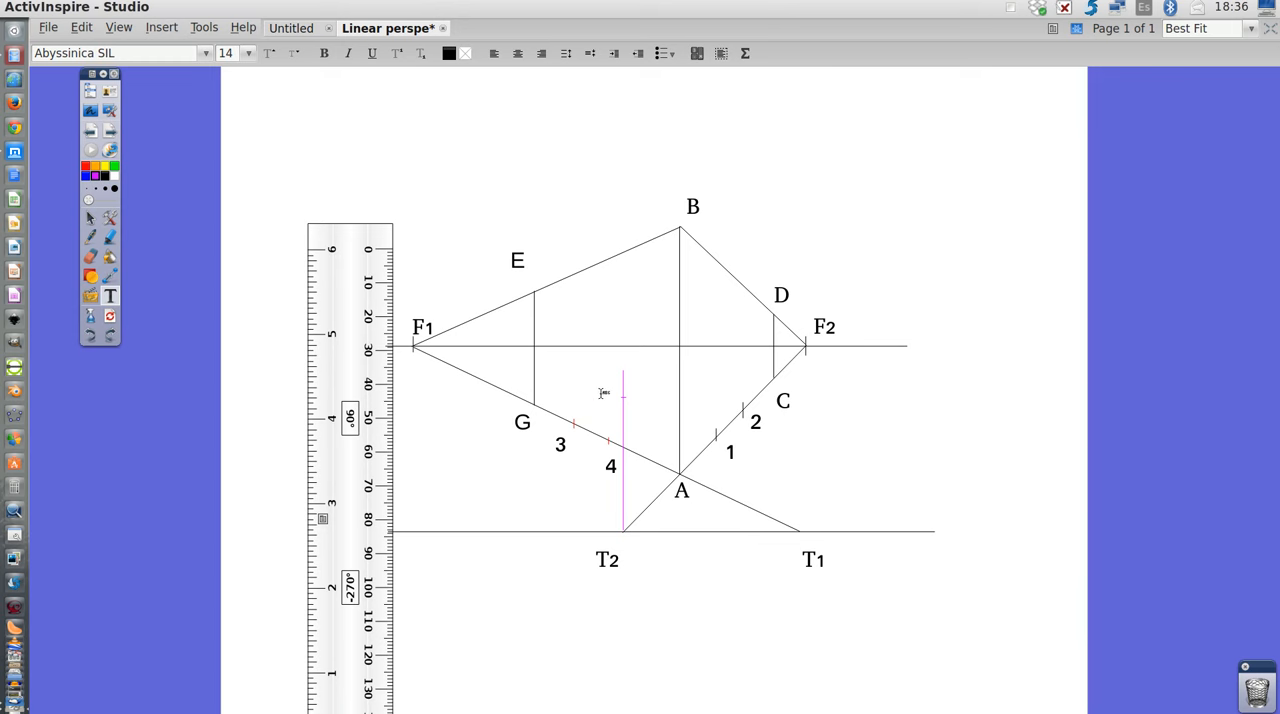
Label the top of the vertical line above T2 as point P.
text(P)
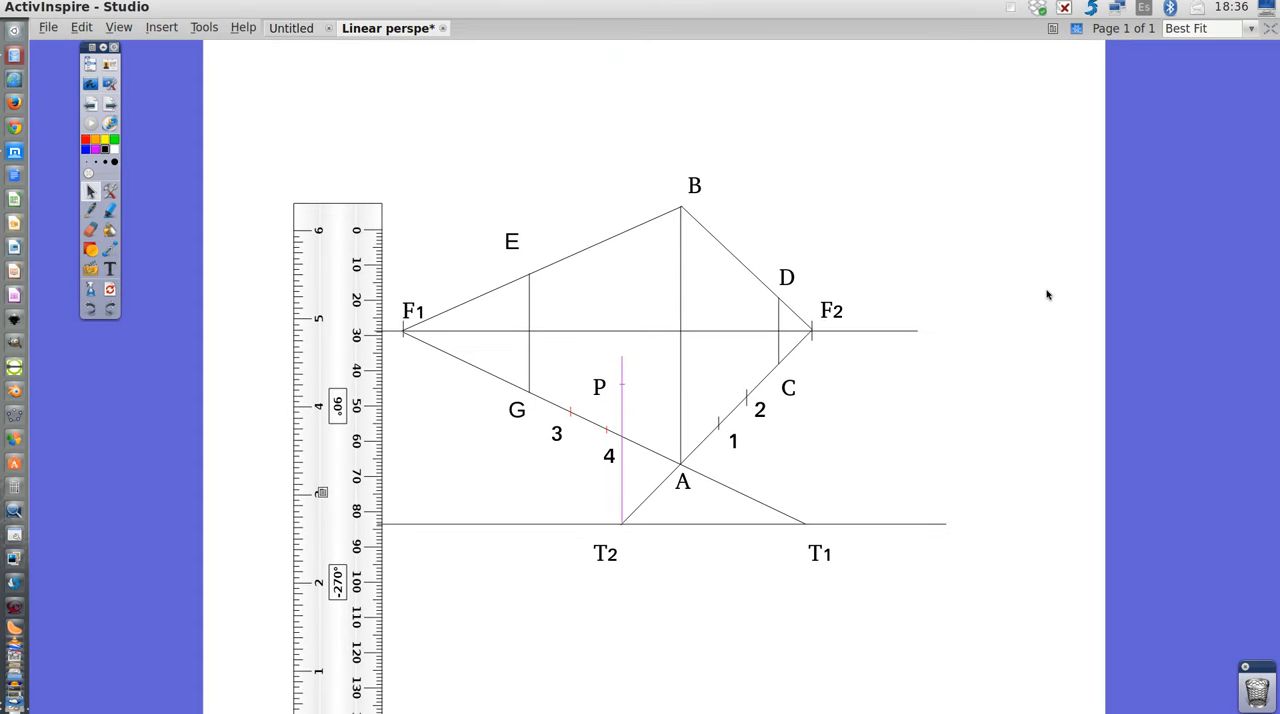
mouse_move(1044, 300)
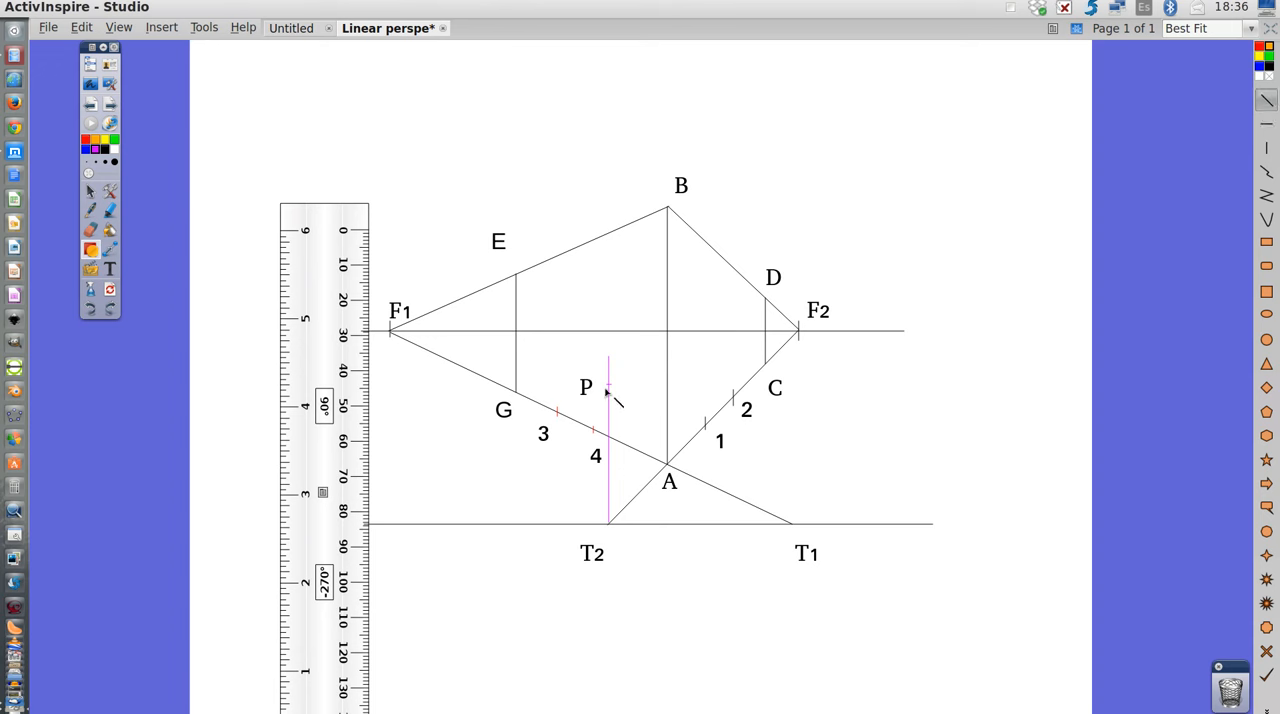
Draw the auxiliary straight line from point P to vanishing point F2.
drag(608, 388, 798, 338)
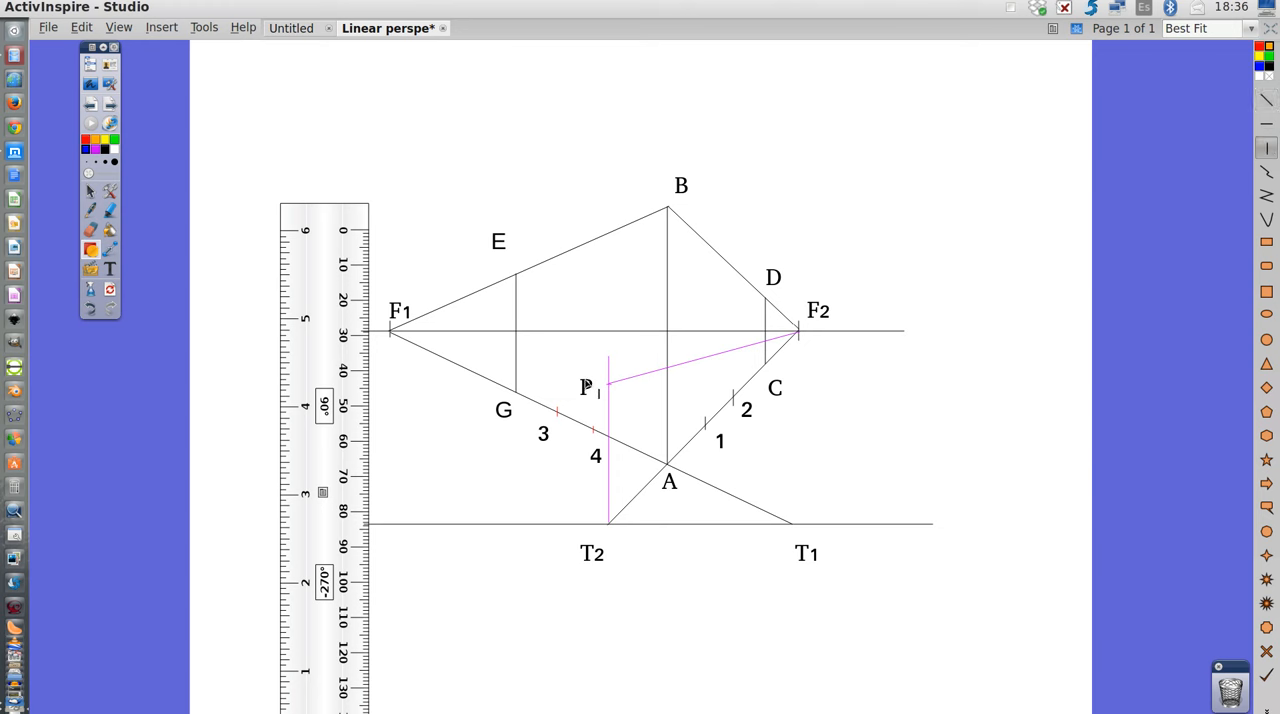
mouse_move(690, 424)
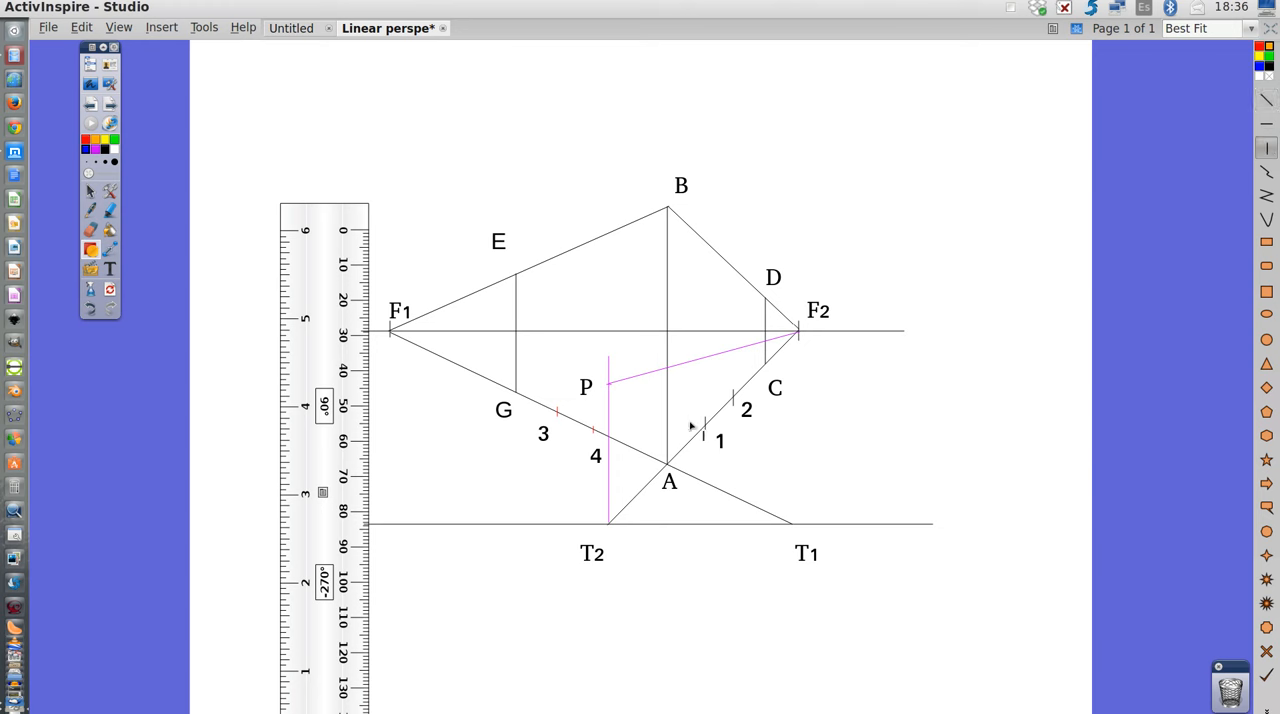
mouse_move(708, 428)
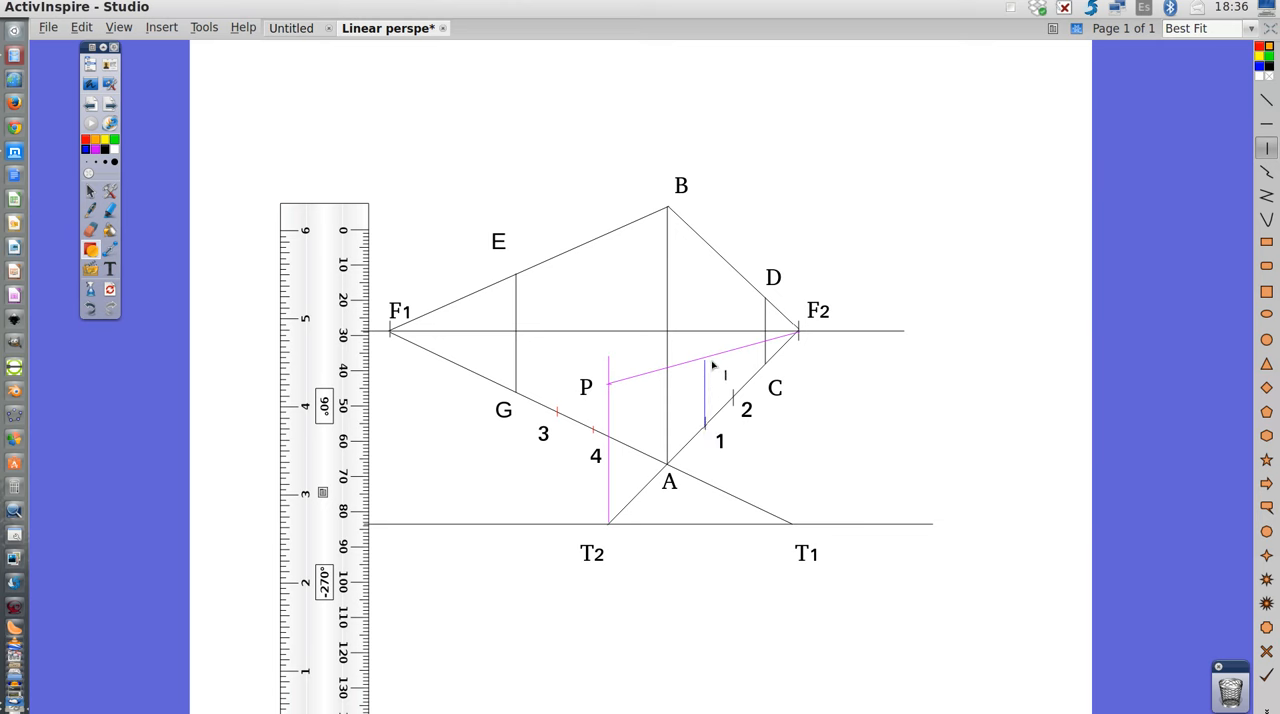
mouse_move(736, 400)
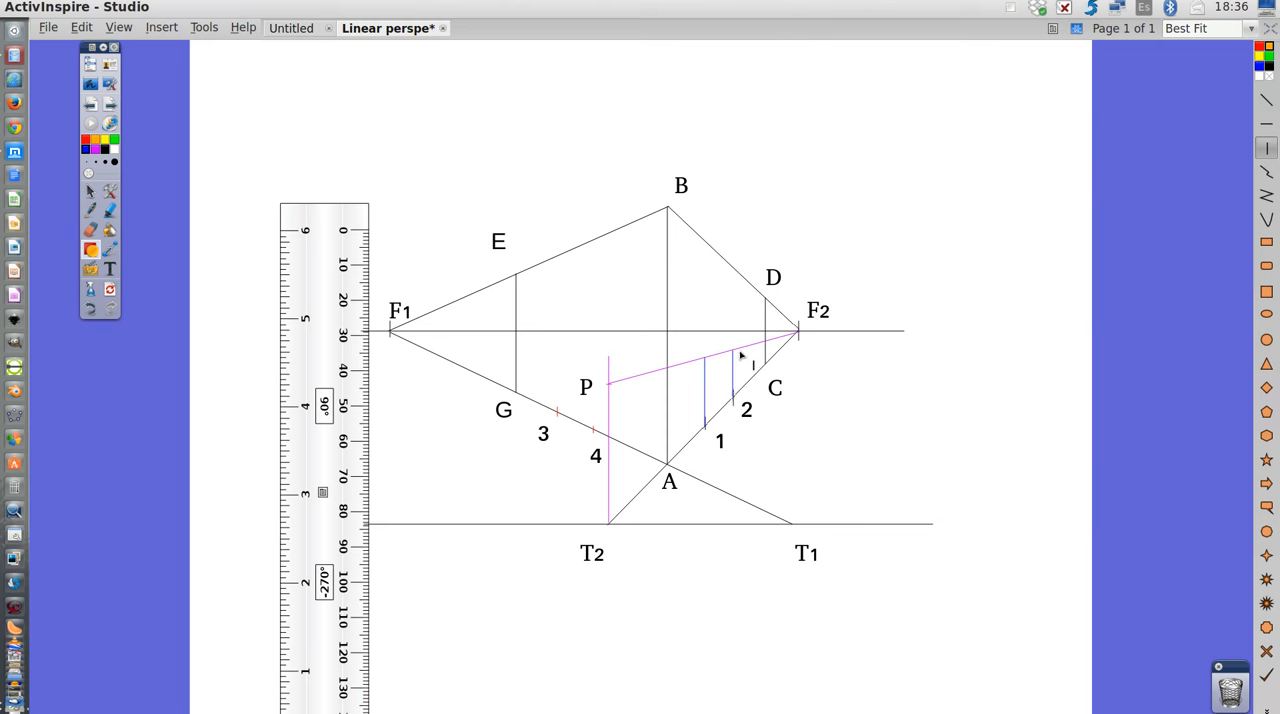
mouse_move(748, 370)
text(6)
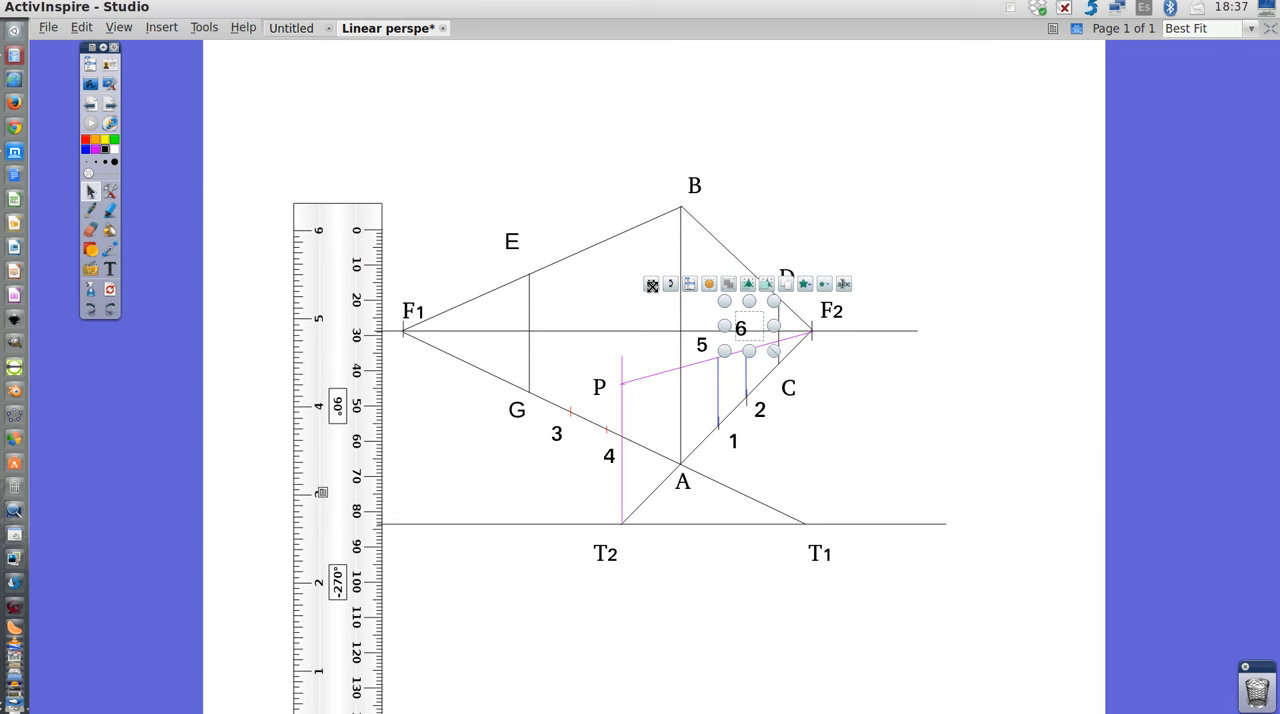
Place labels 5 and 6 at the tops of the verticals from points 1 and 2.
click(896, 404)
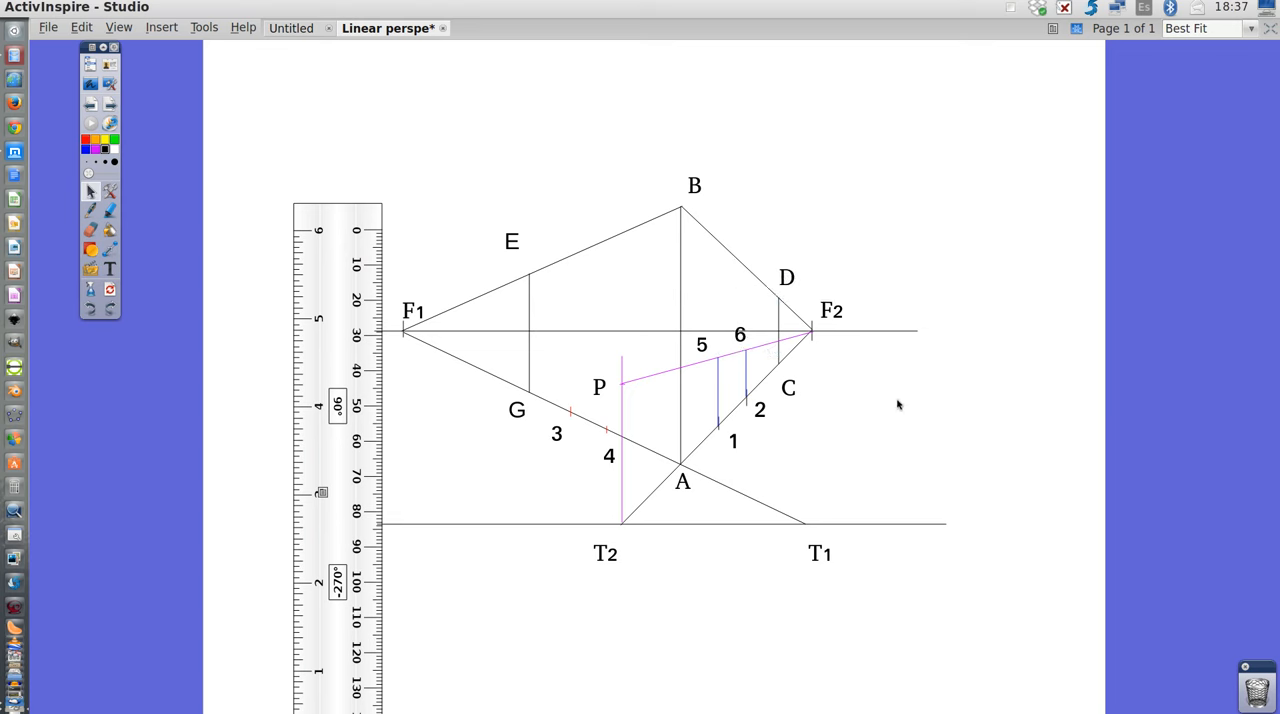
mouse_move(716, 360)
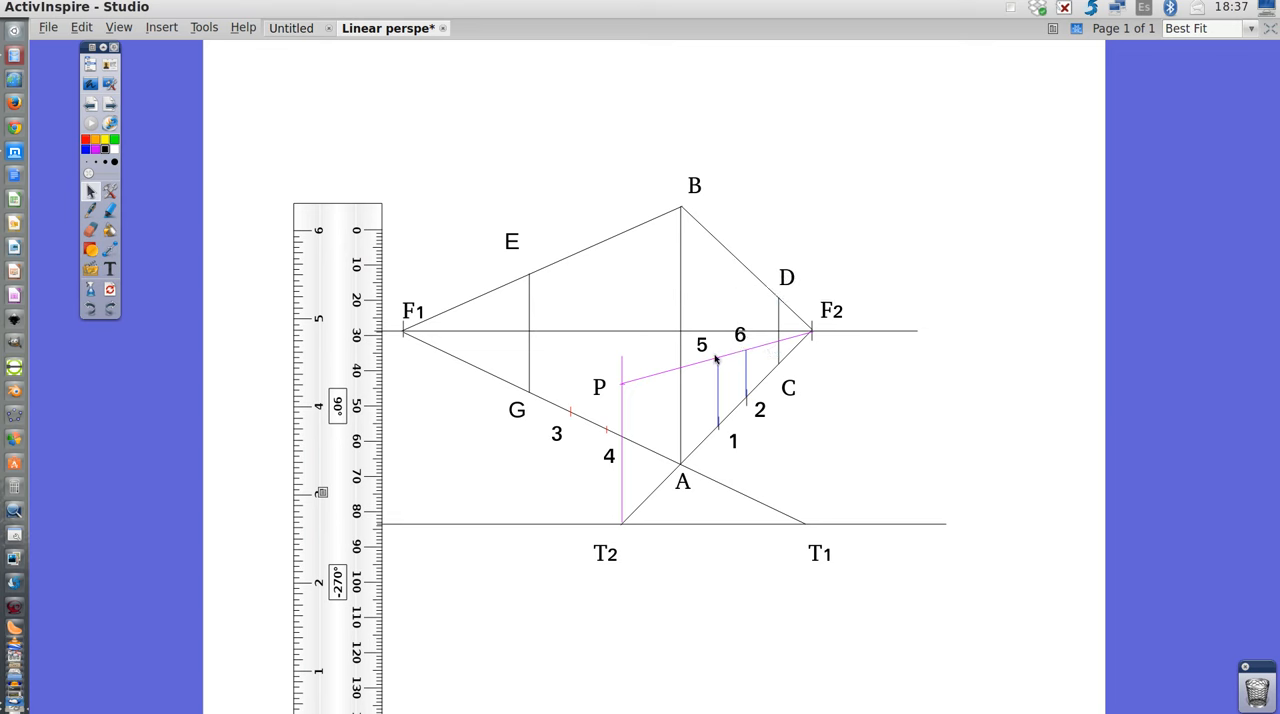
mouse_move(796, 356)
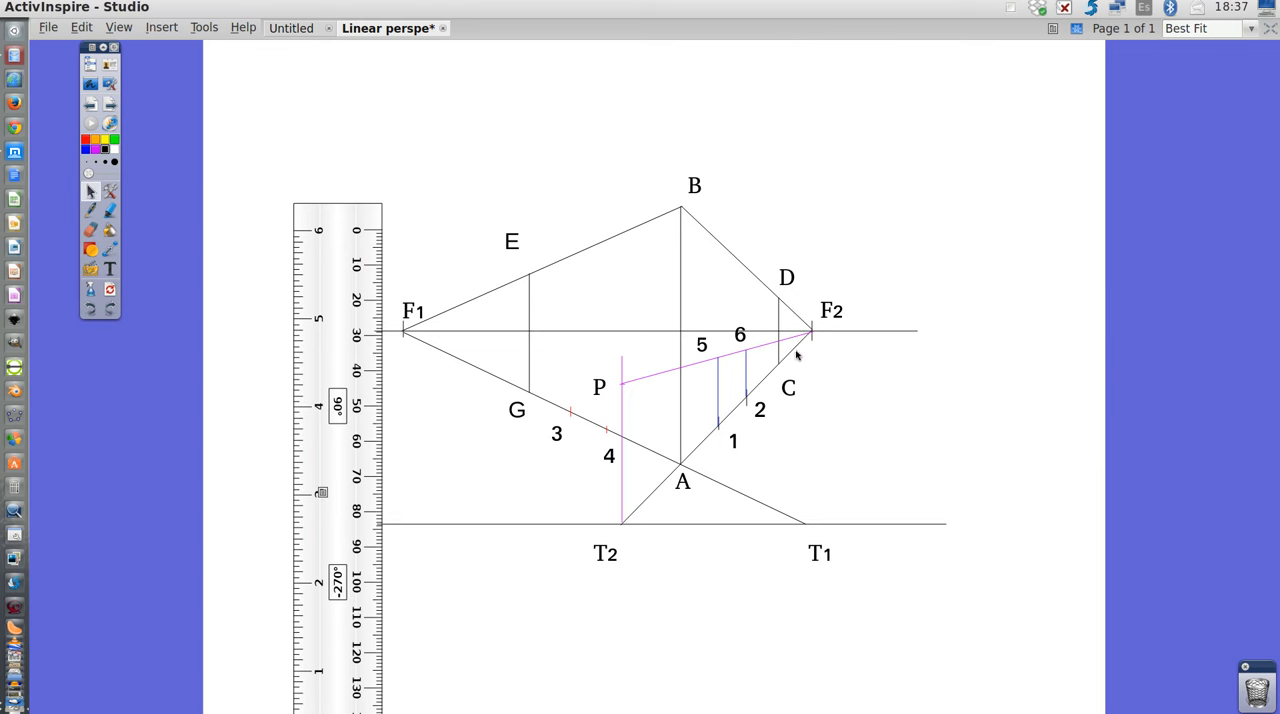
mouse_move(780, 308)
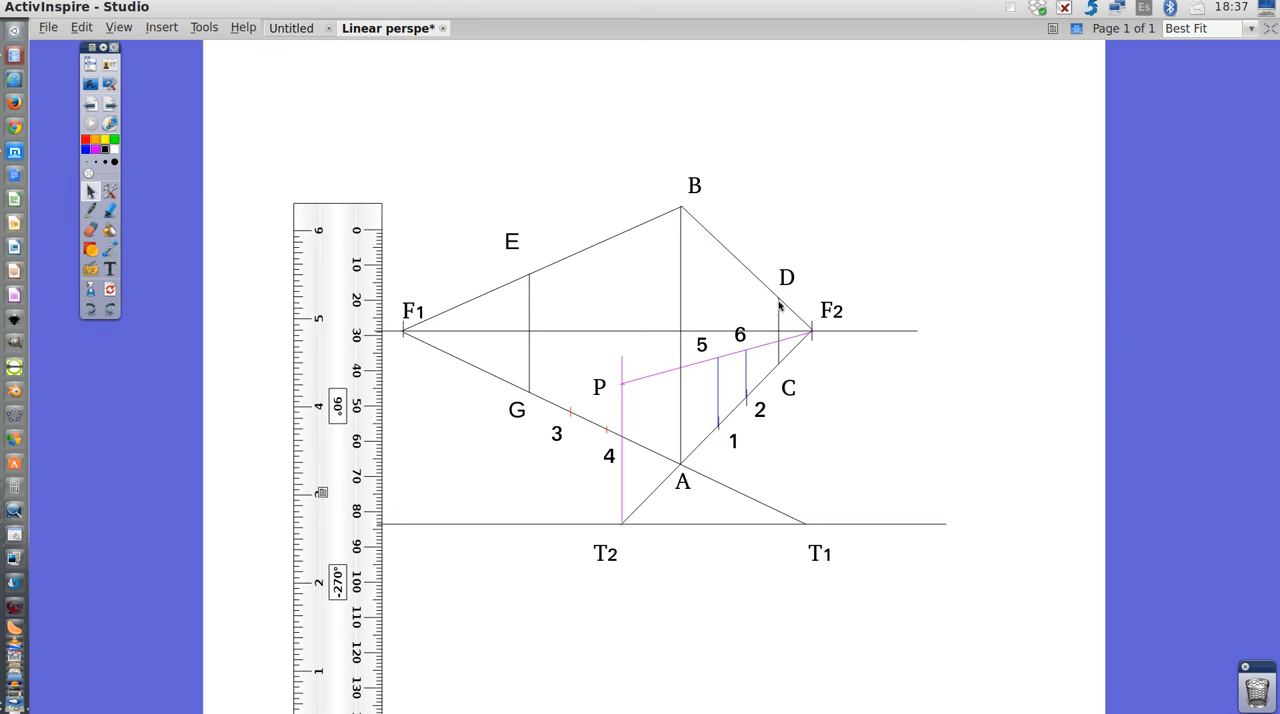
mouse_move(746, 398)
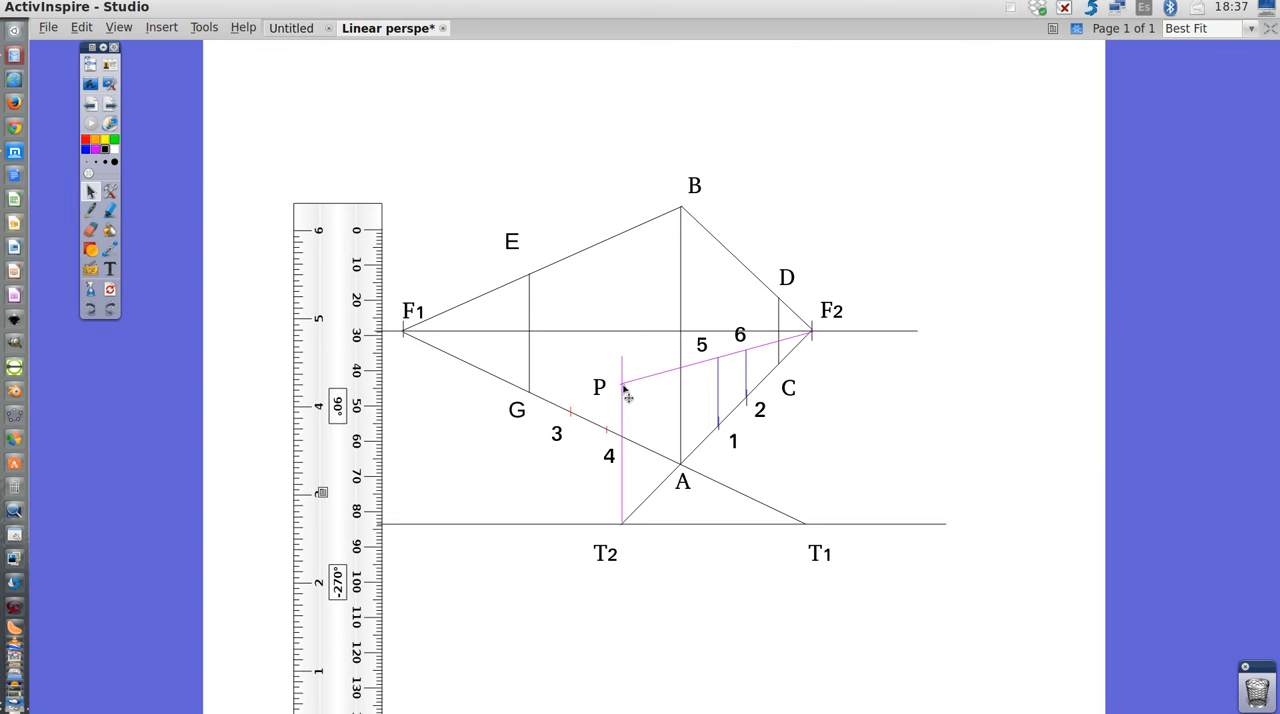
mouse_move(610, 562)
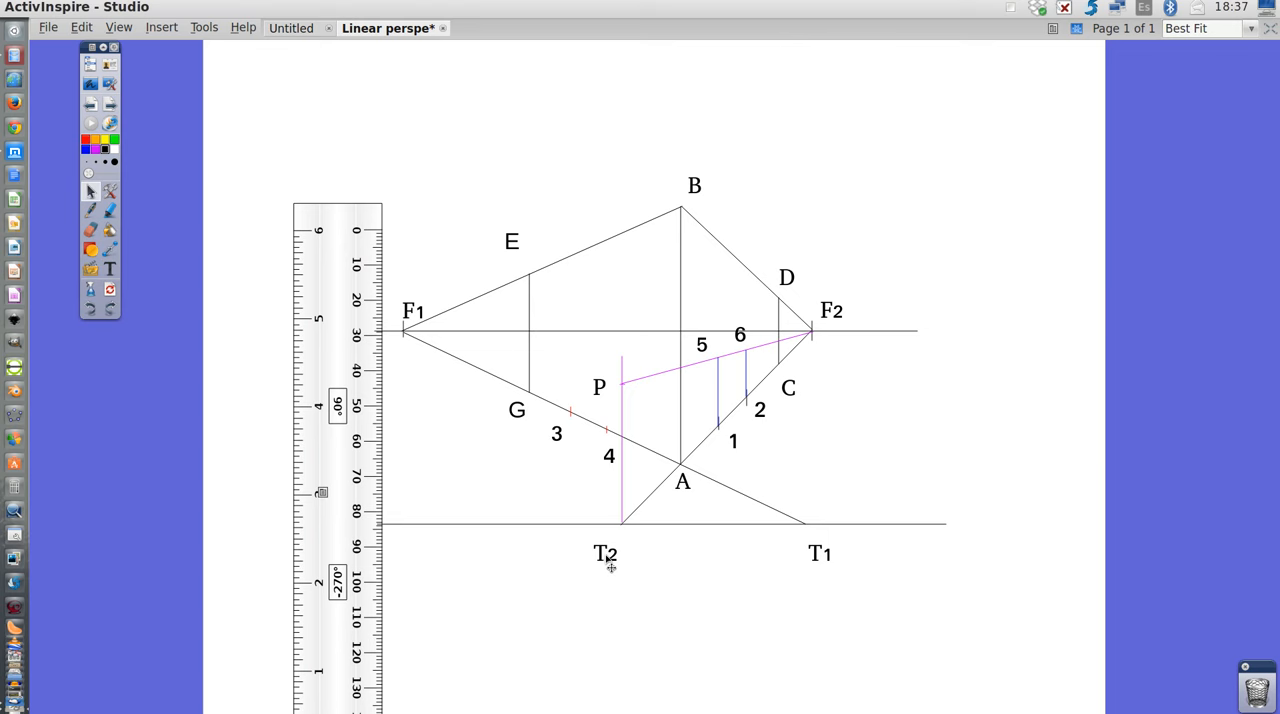
mouse_move(752, 362)
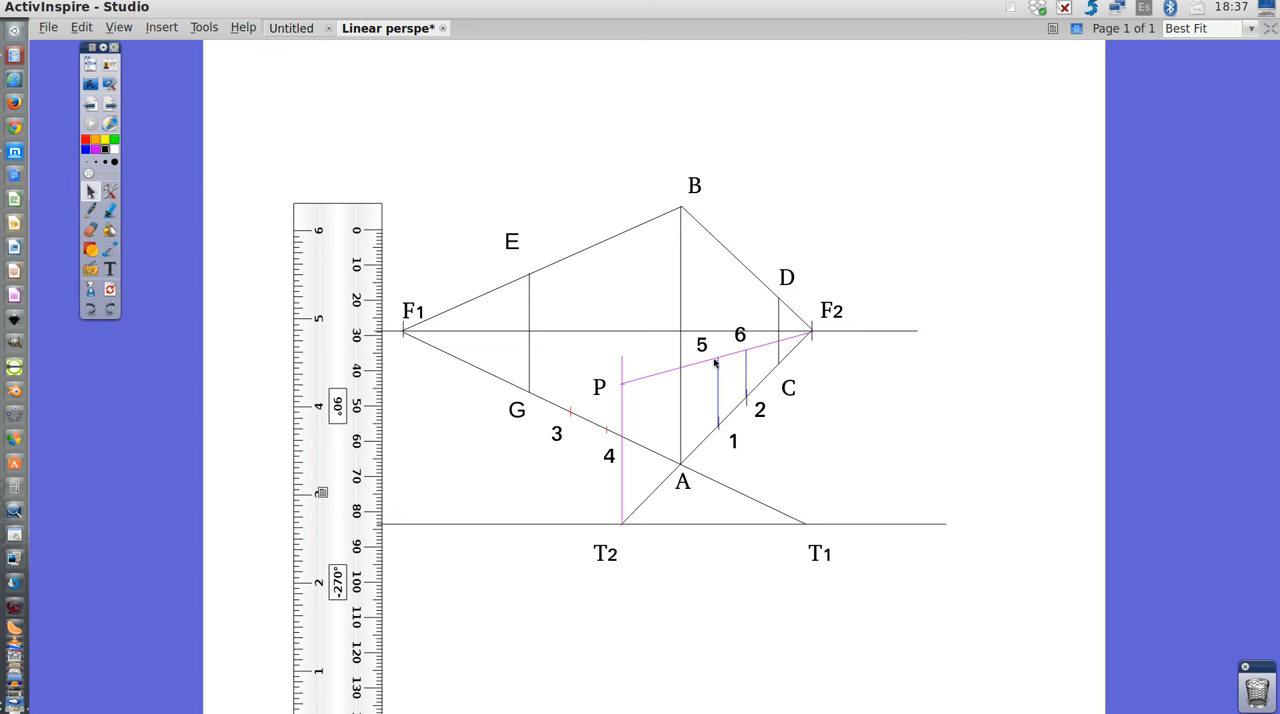
mouse_move(620, 432)
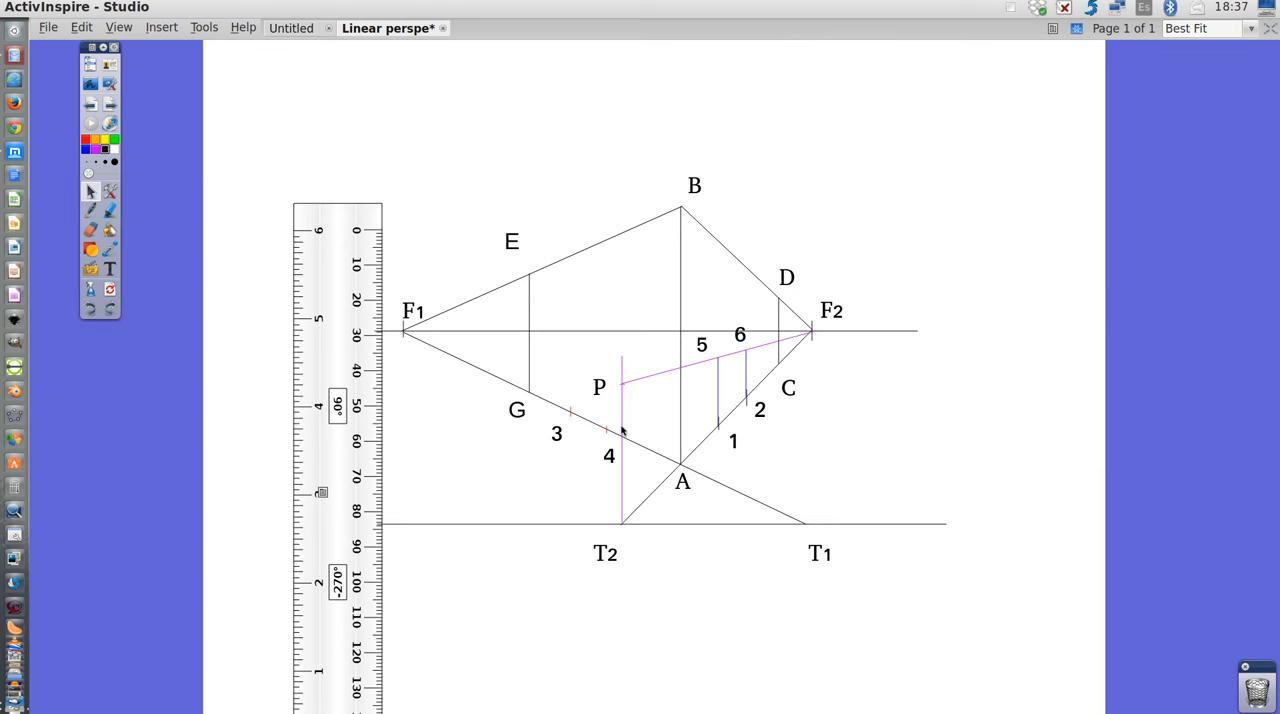
mouse_move(740, 376)
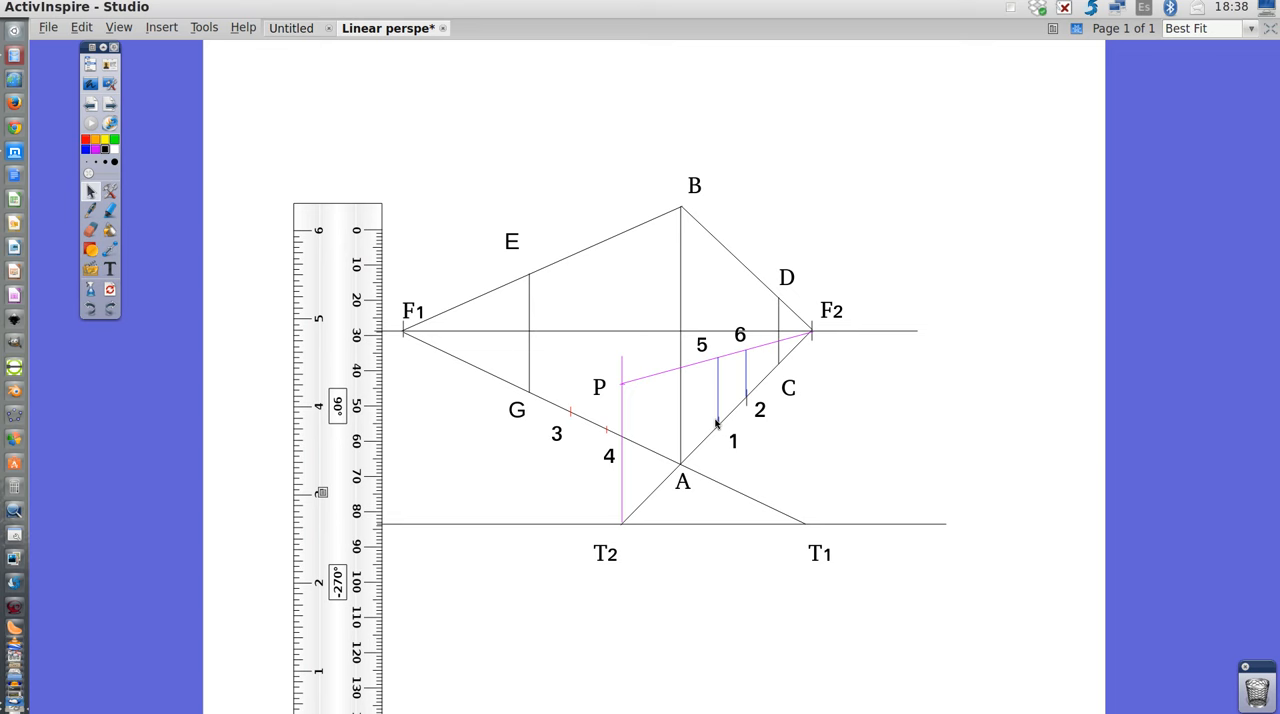
mouse_move(564, 408)
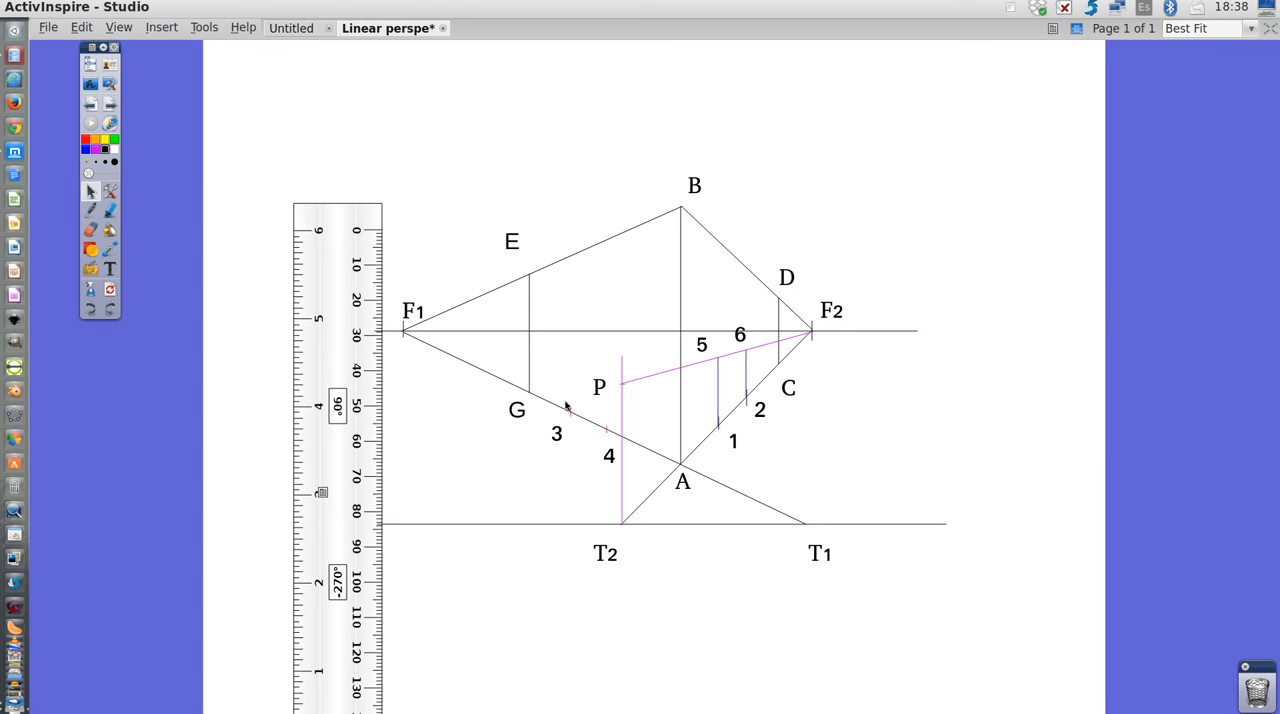
mouse_move(578, 430)
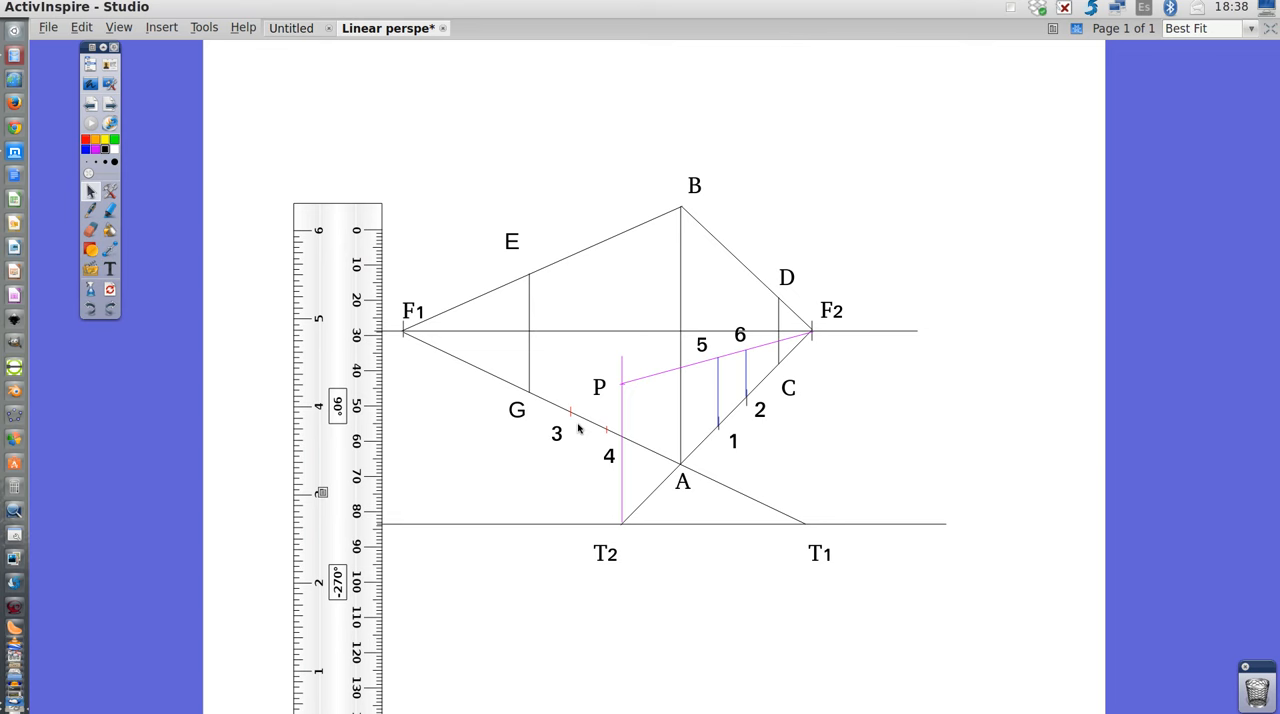
mouse_move(628, 458)
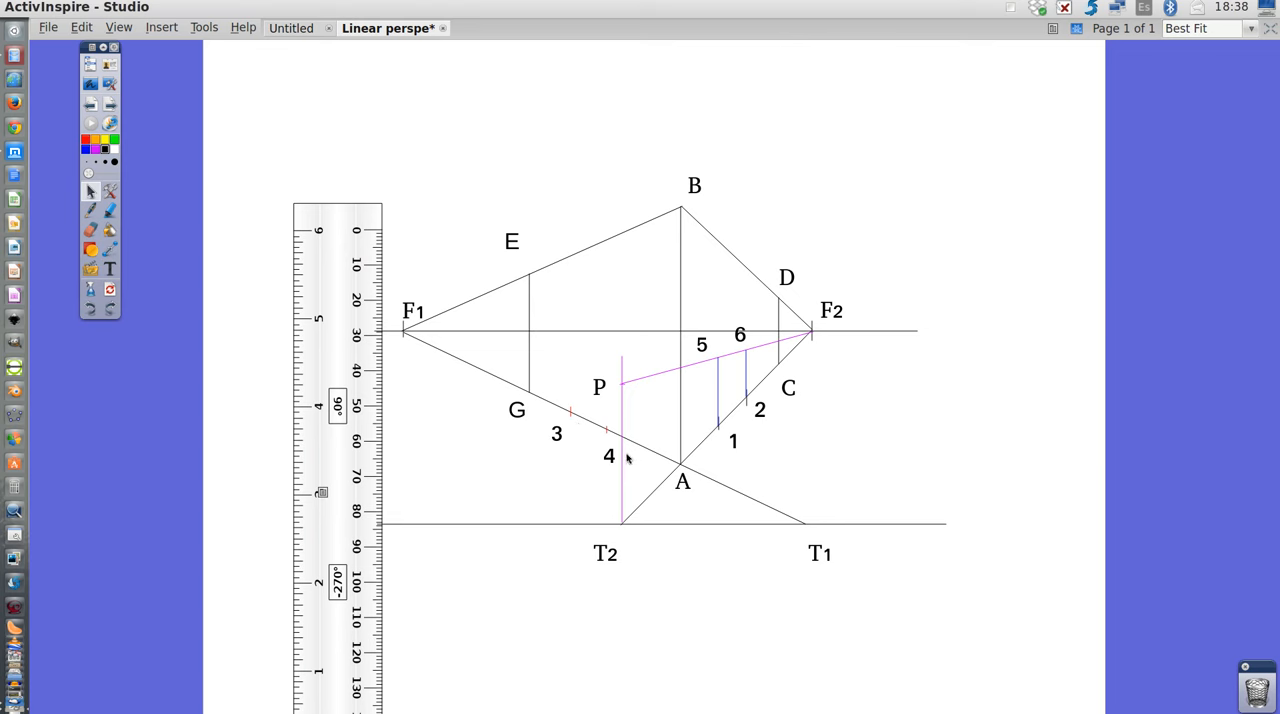
mouse_move(166, 282)
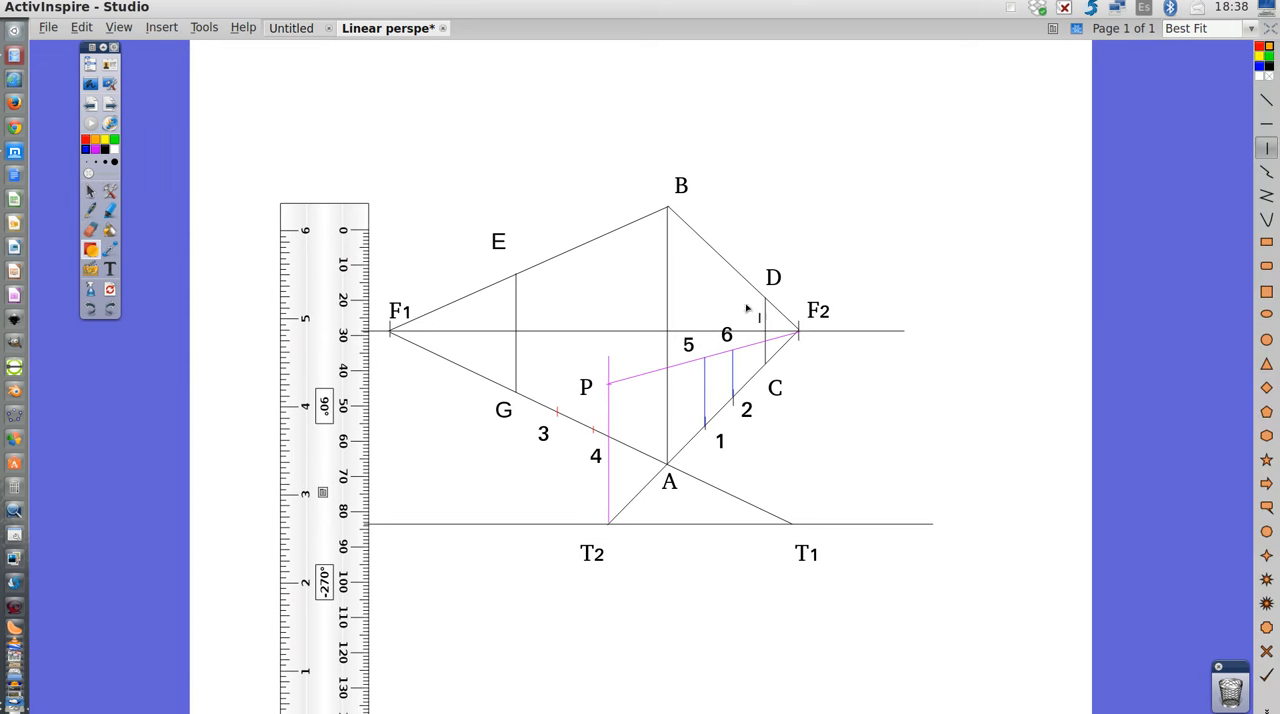
mouse_move(80, 186)
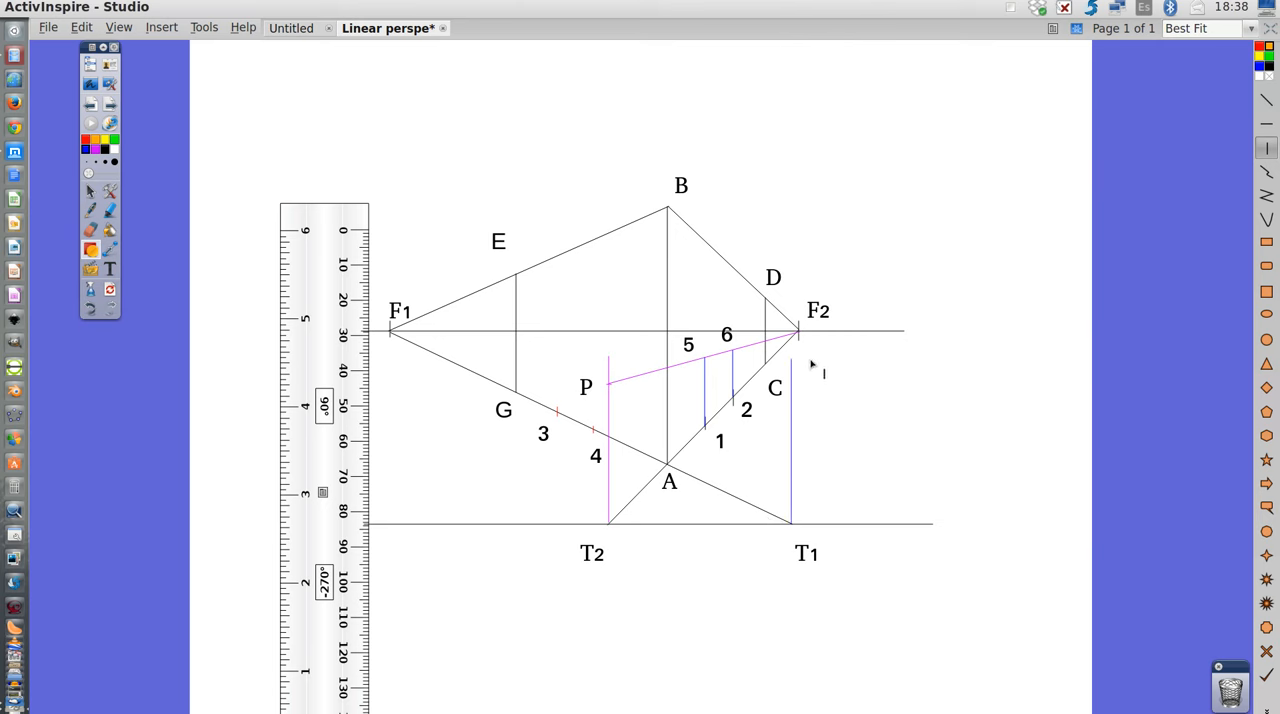
mouse_move(388, 322)
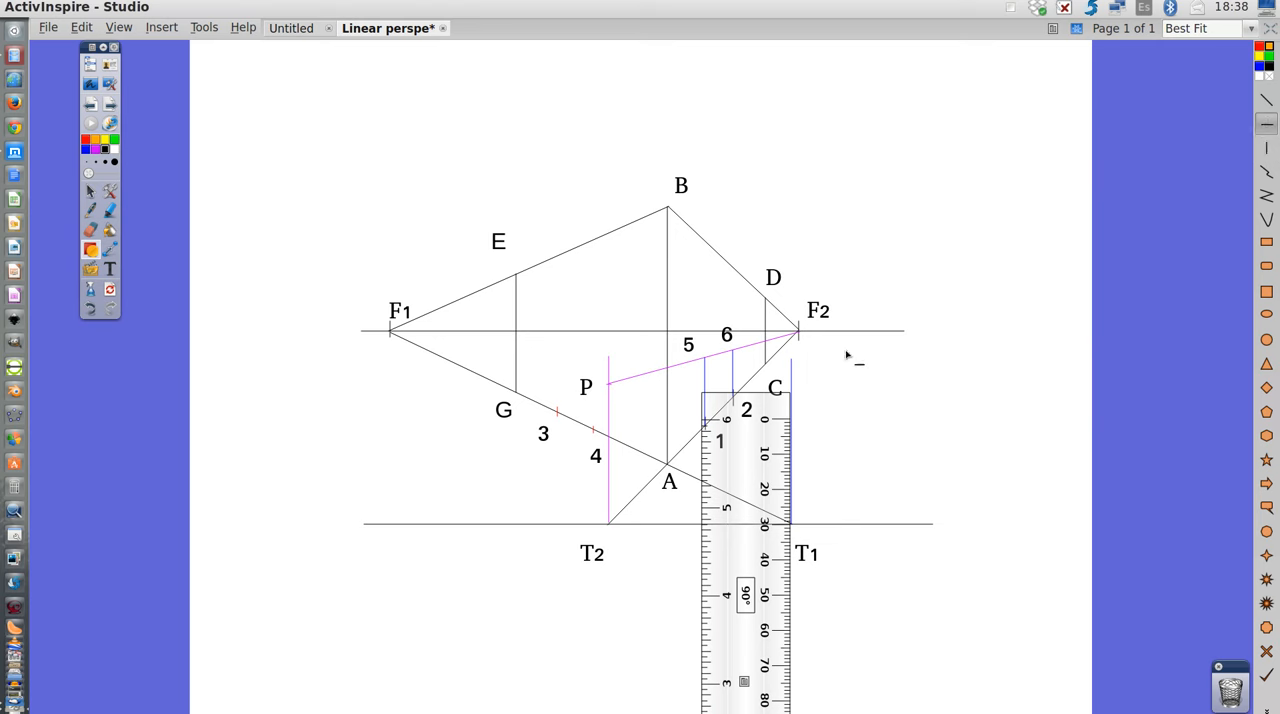
mouse_move(792, 424)
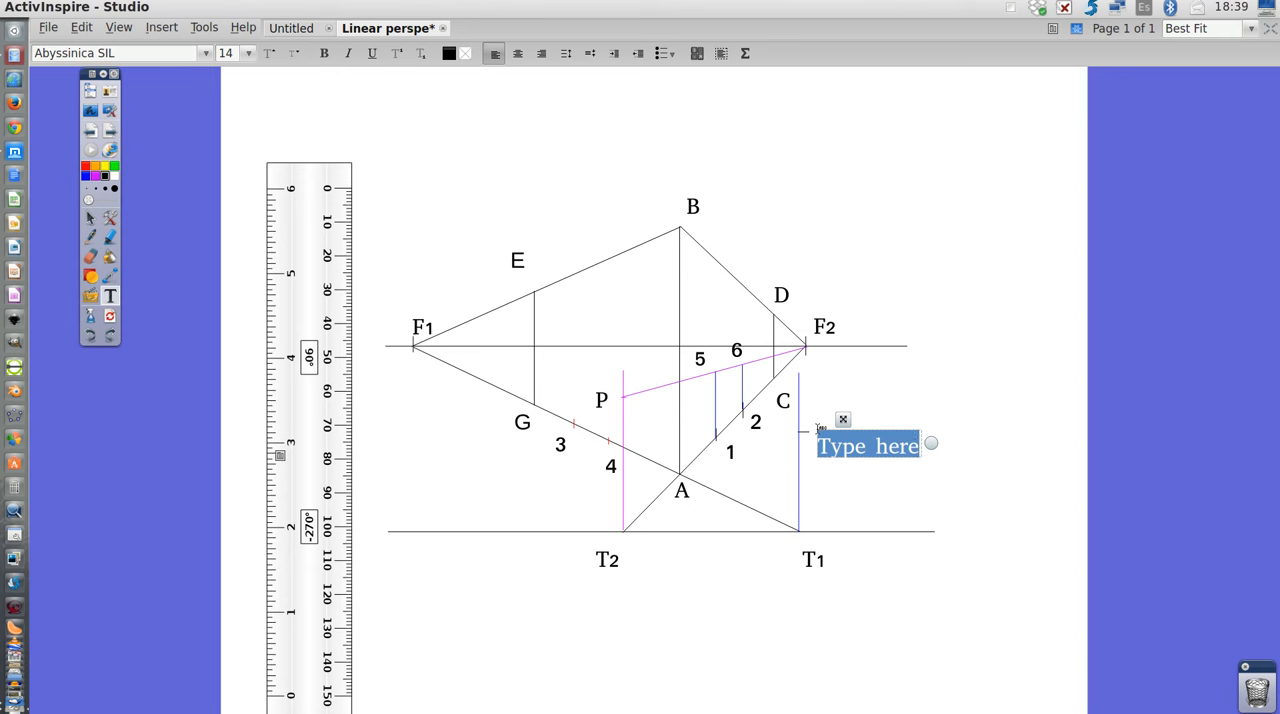
Label a point on the vertical line above T1 as Q.
text(Q)
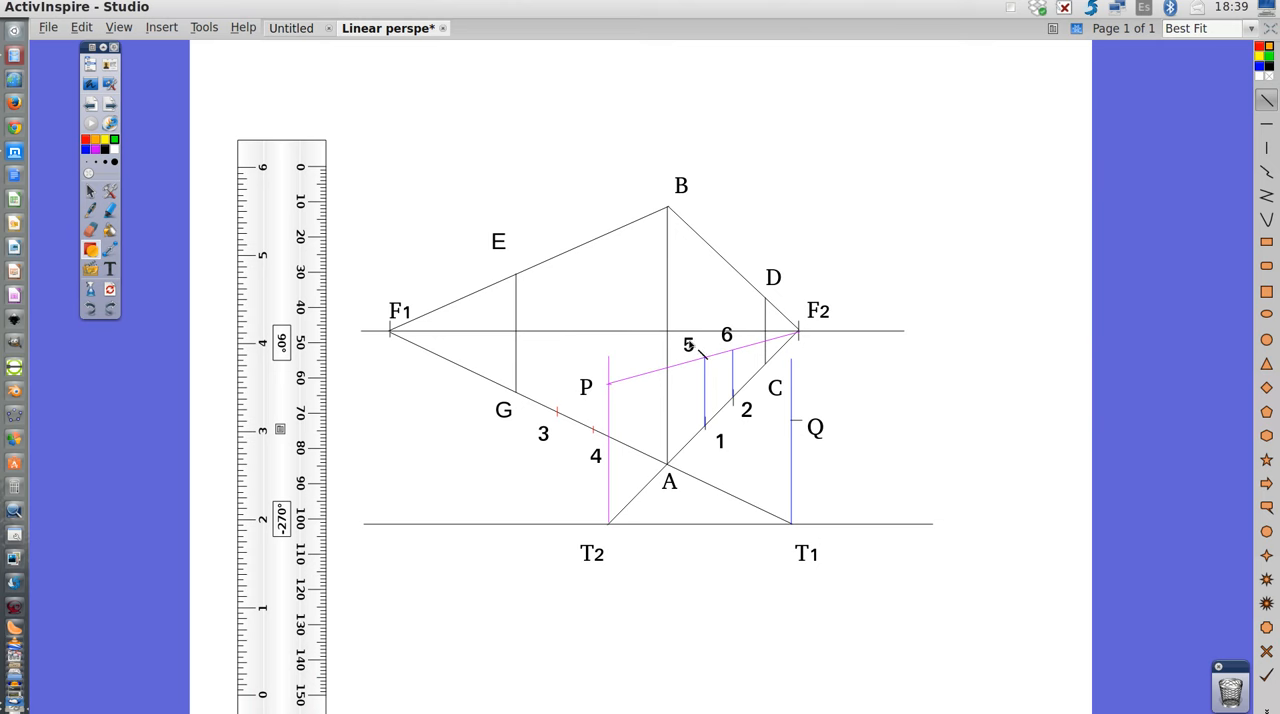
mouse_move(792, 420)
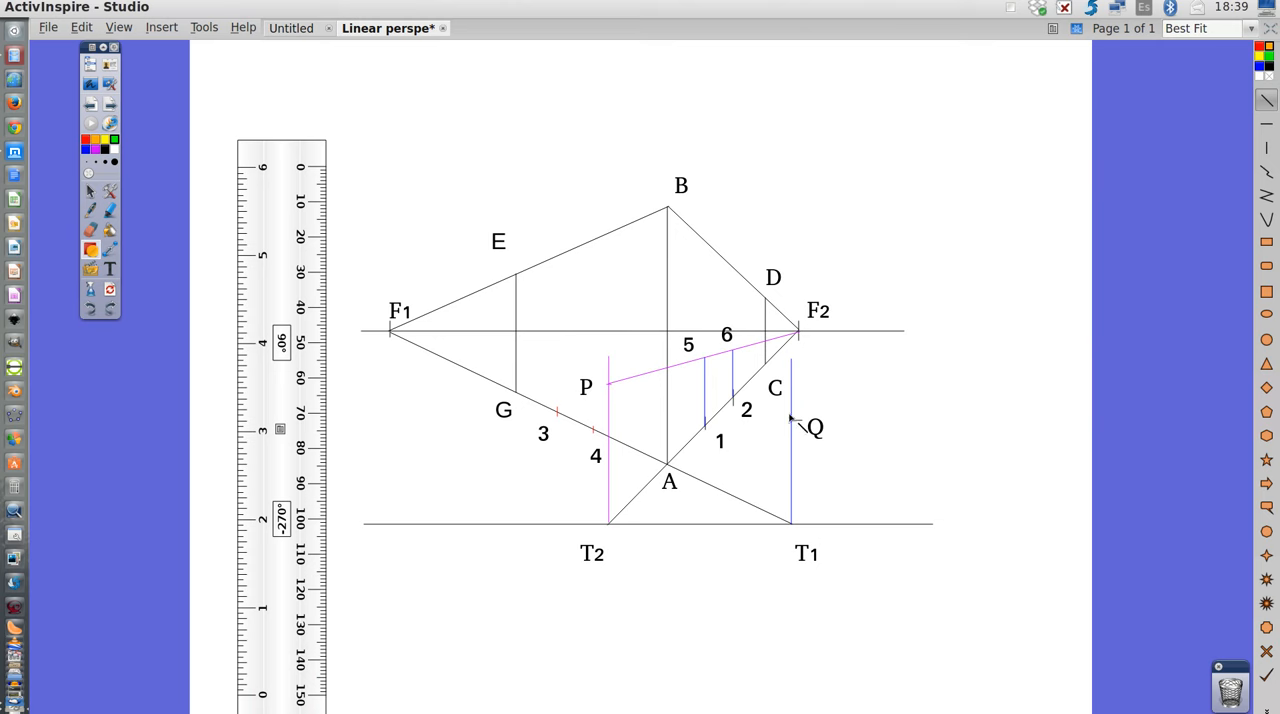
mouse_move(792, 424)
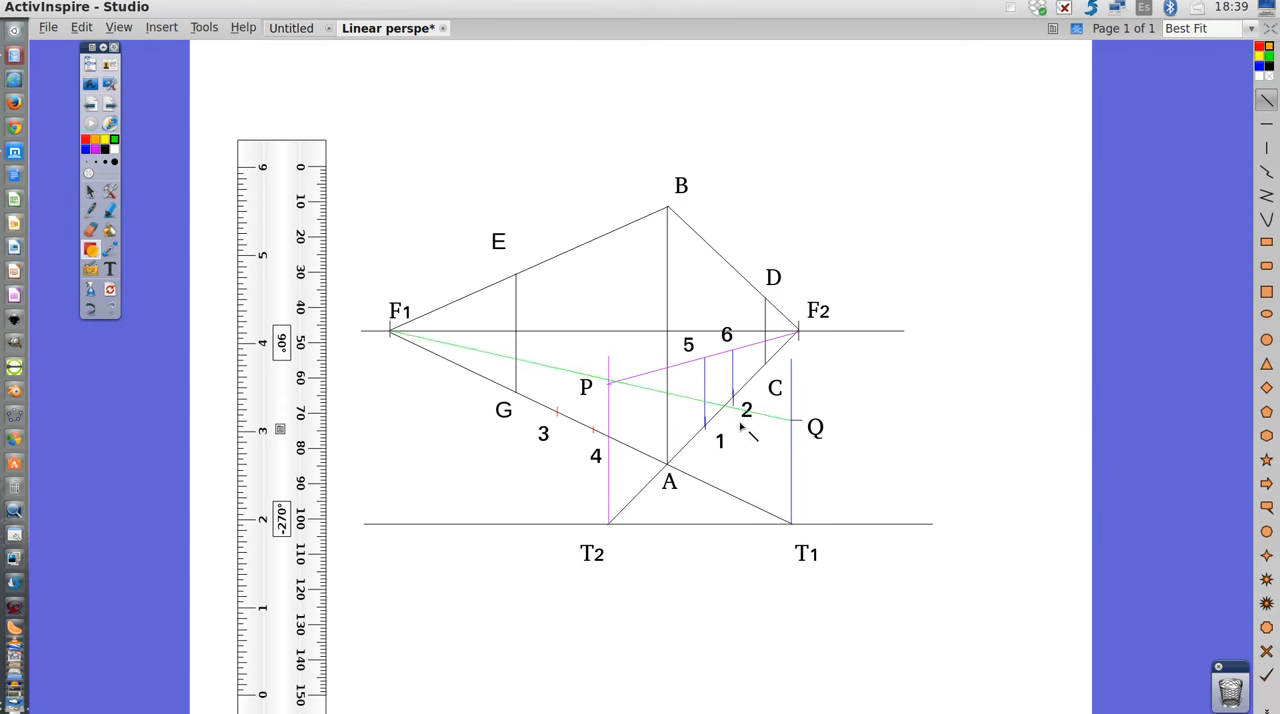
mouse_move(384, 330)
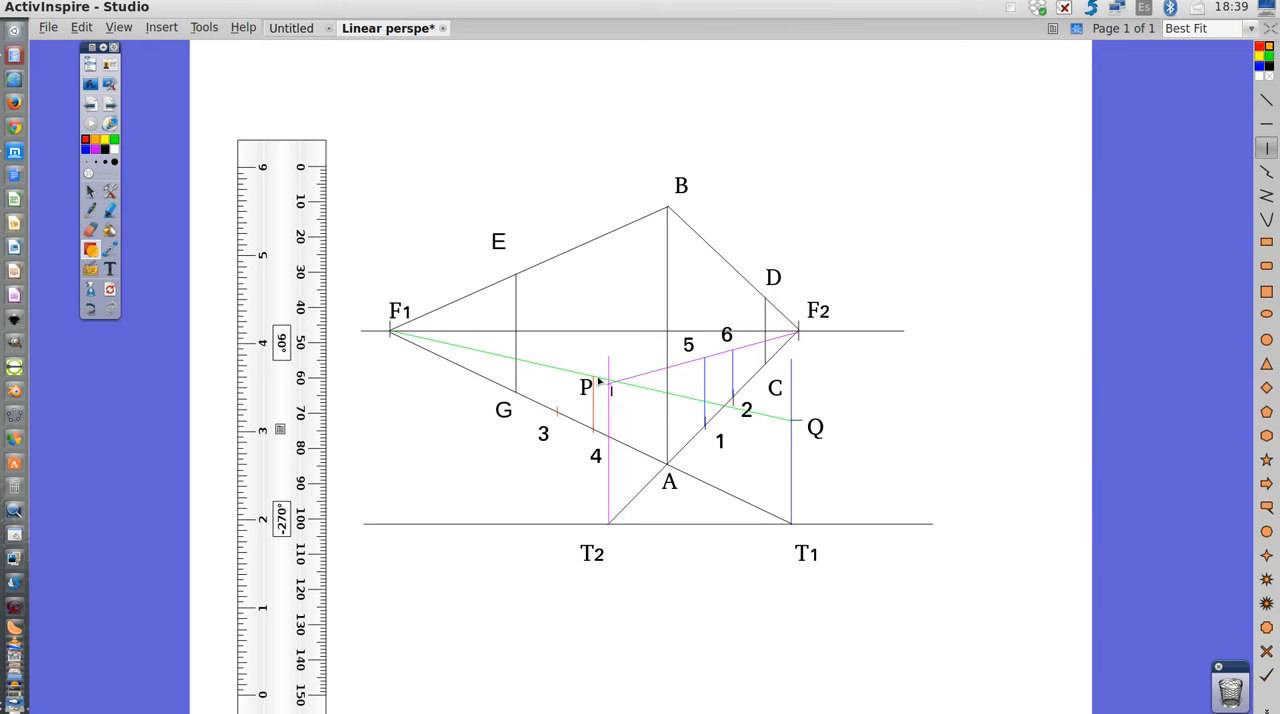
mouse_move(558, 416)
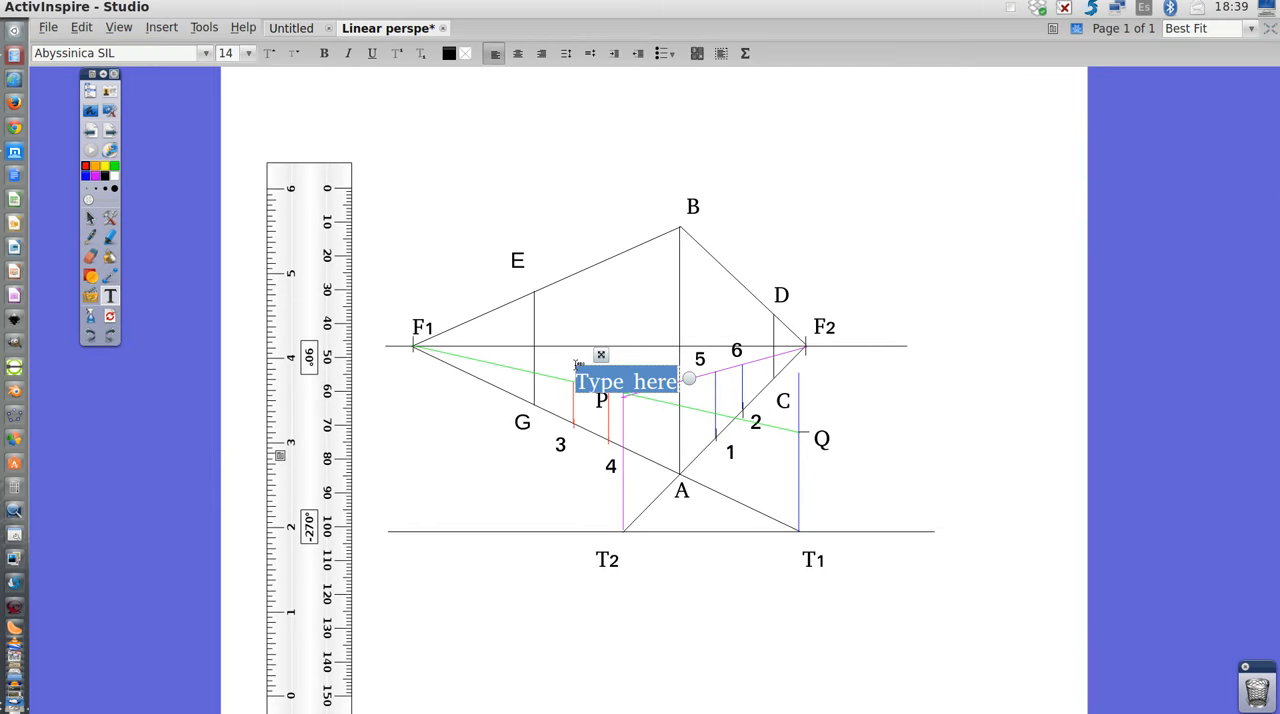
Label the top of the red vertical from point 3 as 7.
text(7)
text(8)
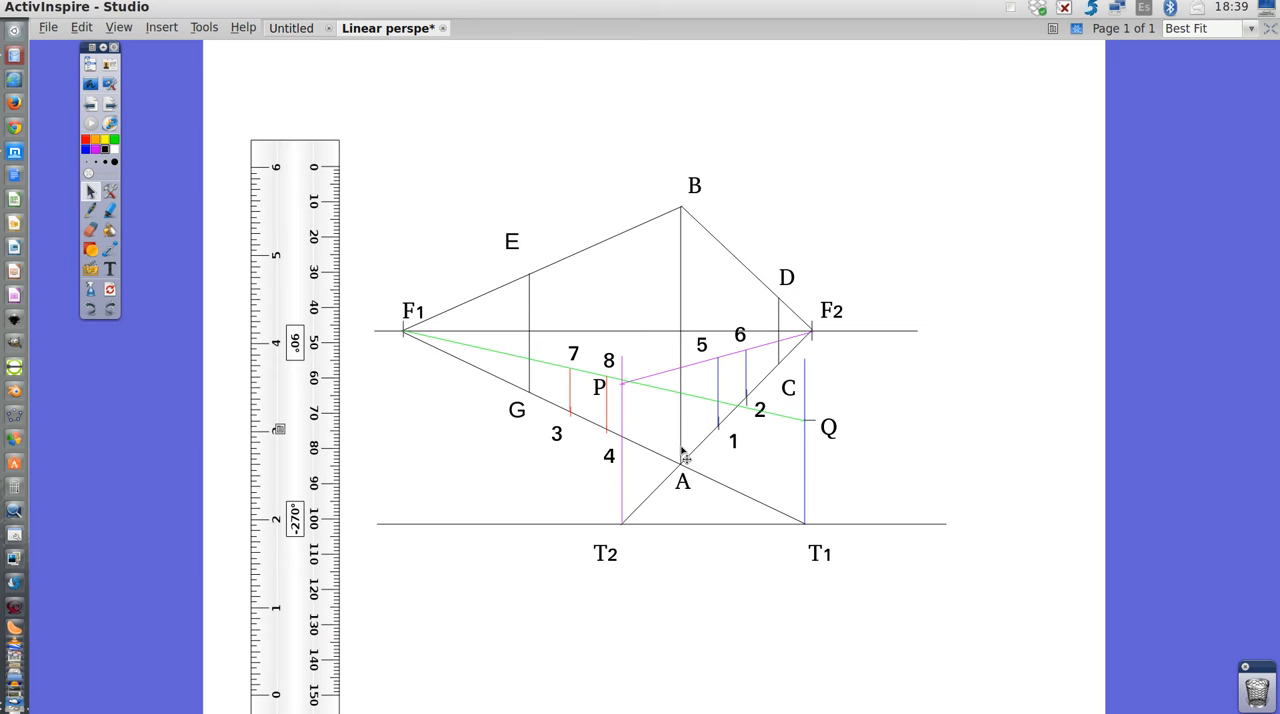
mouse_move(752, 410)
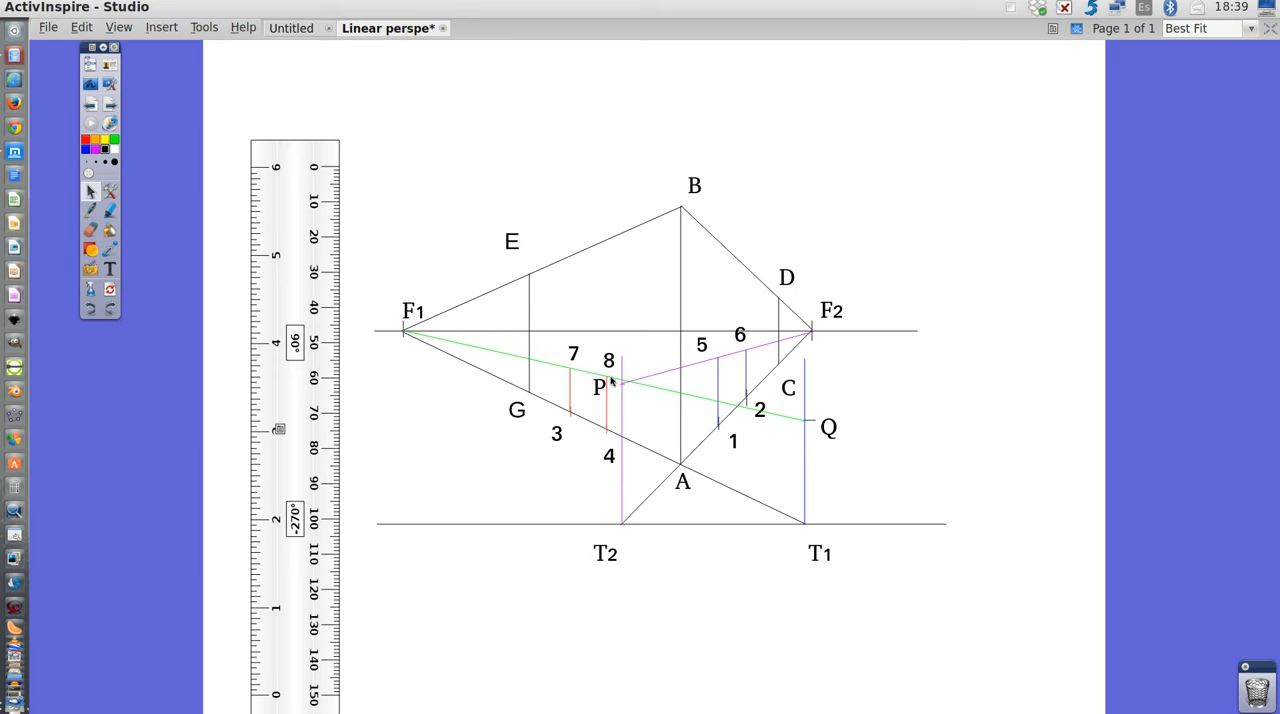
mouse_move(618, 524)
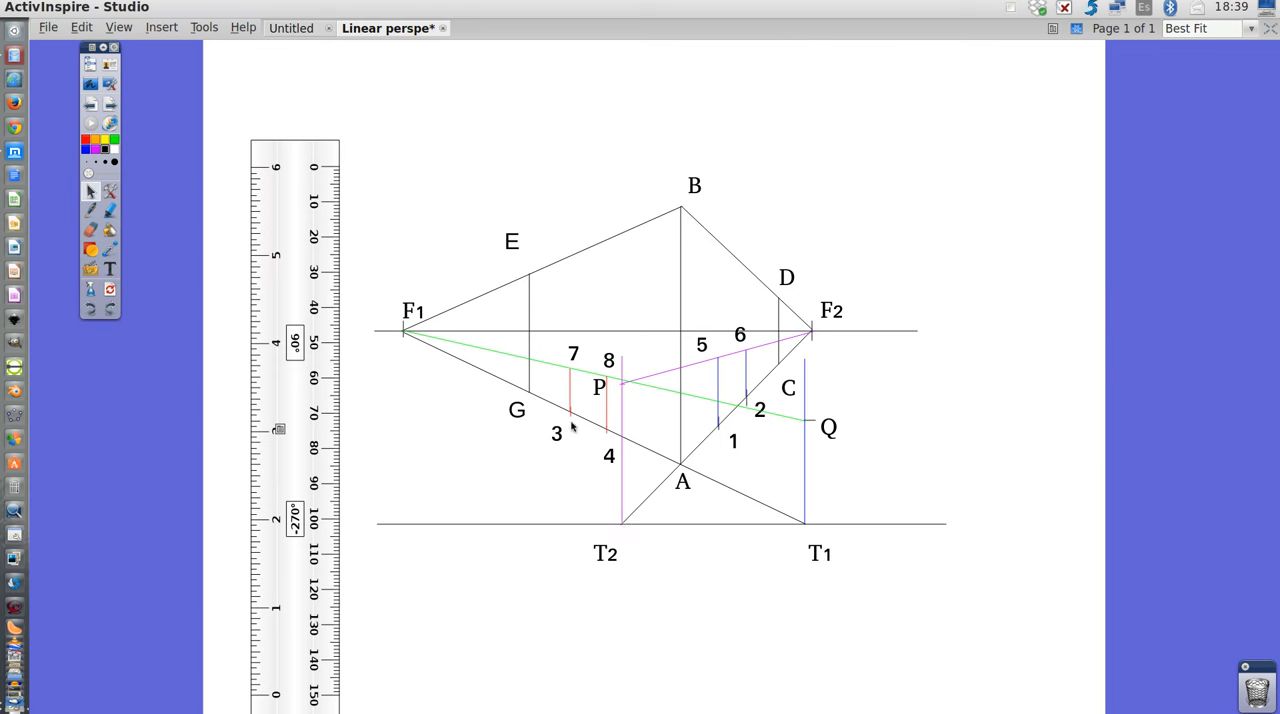
mouse_move(614, 440)
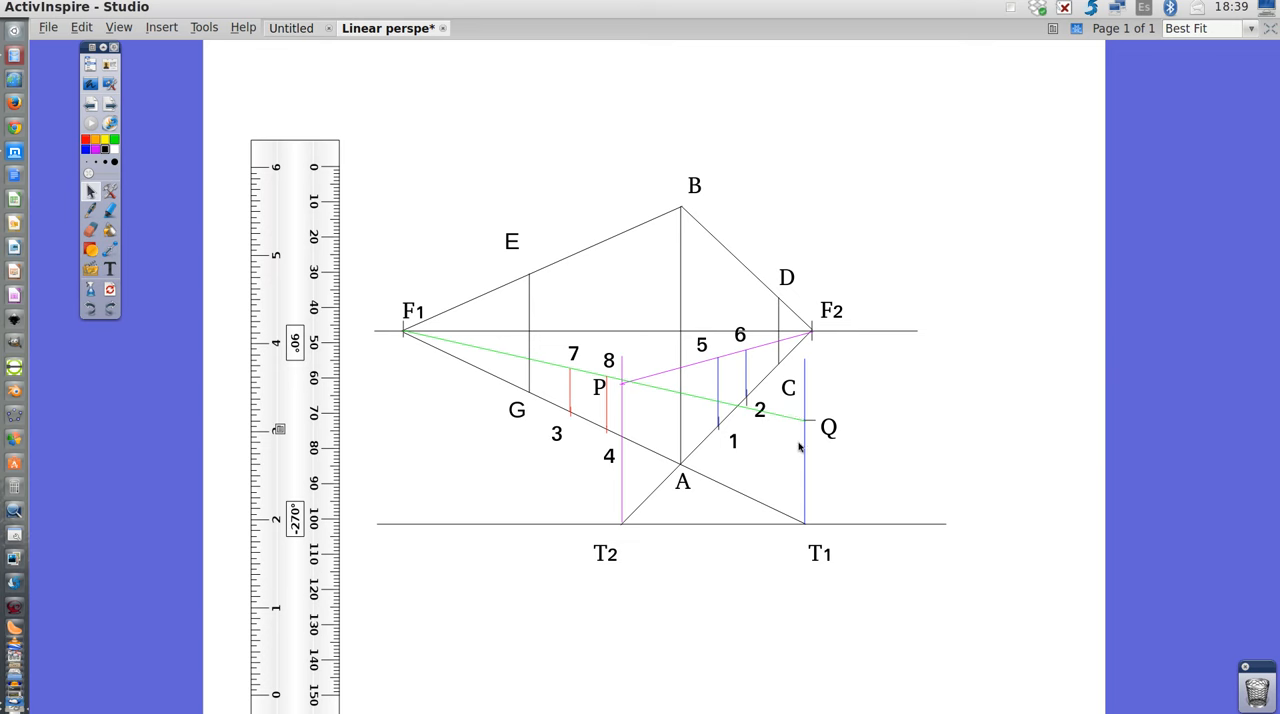
mouse_move(578, 424)
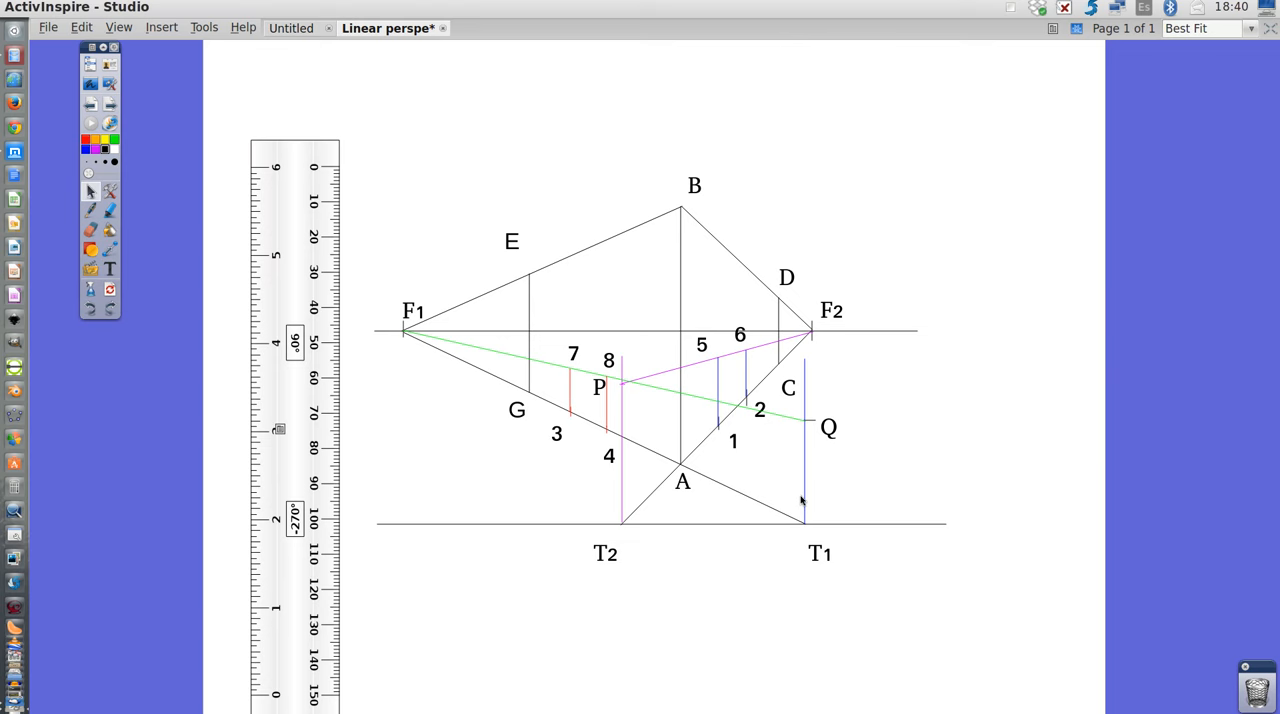
mouse_move(804, 536)
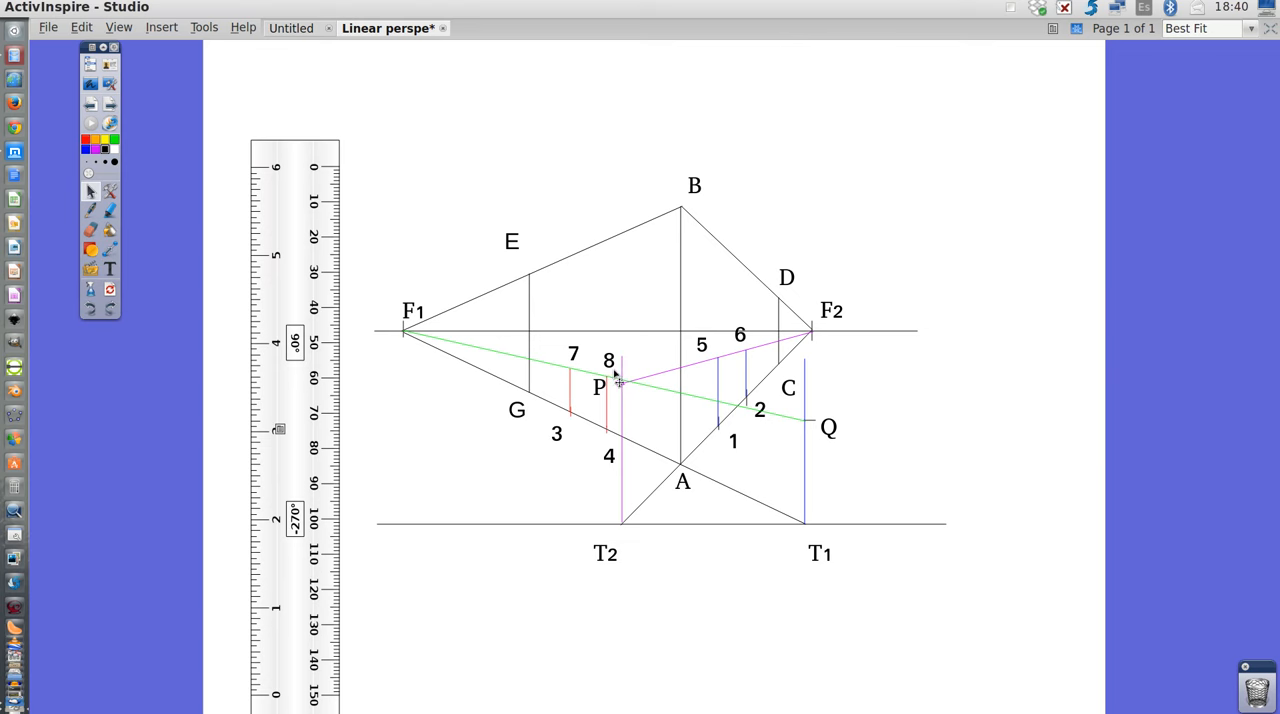
mouse_move(616, 376)
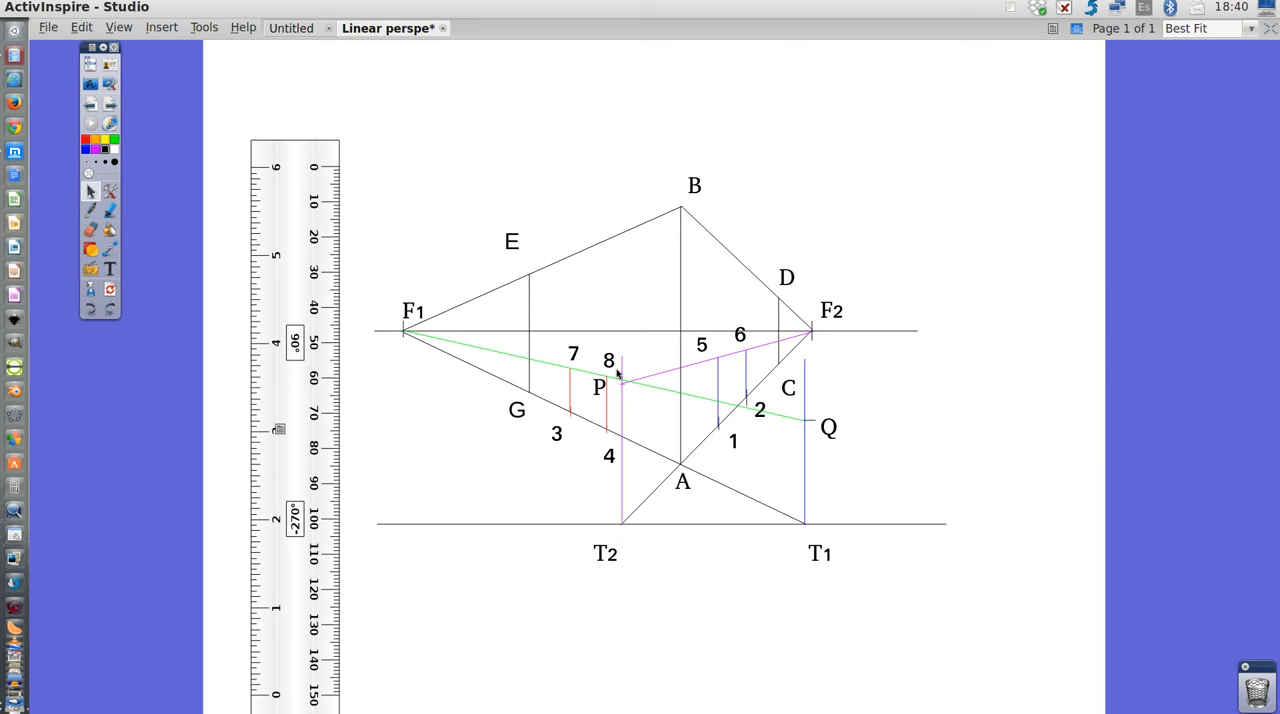